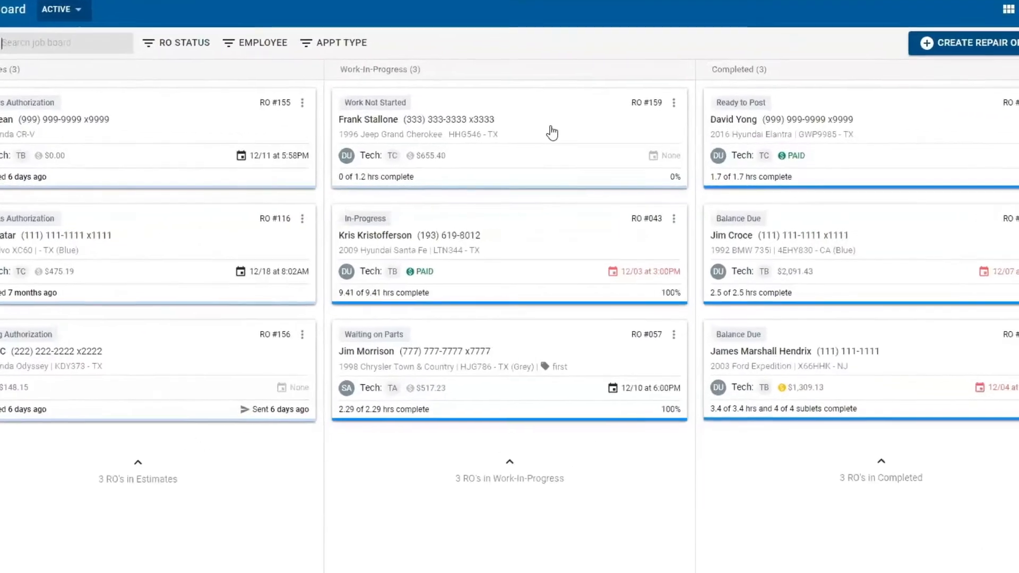
Open repair order 159 for the 1996 Jeep Grand Cherokee from the Job Board
{"action": "left_click", "coordinate": [509, 140]}
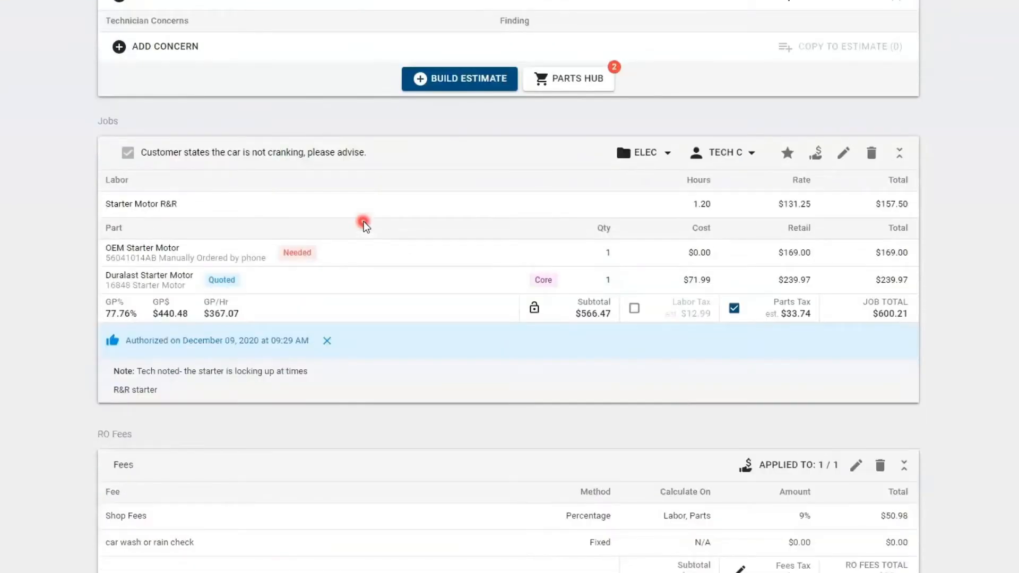
{"action": "mouse_move", "coordinate": [343, 251]}
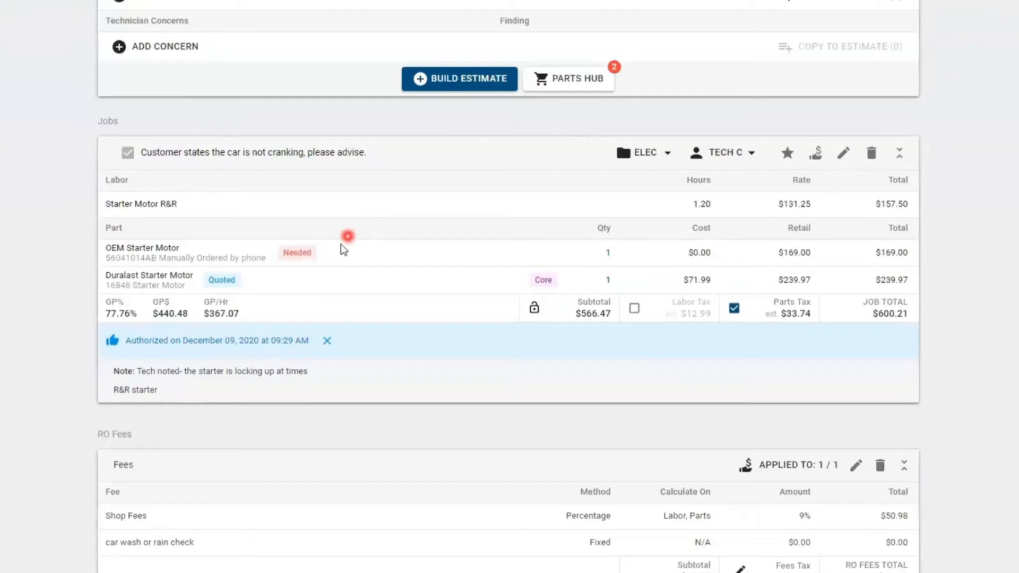
{"action": "mouse_move", "coordinate": [265, 293]}
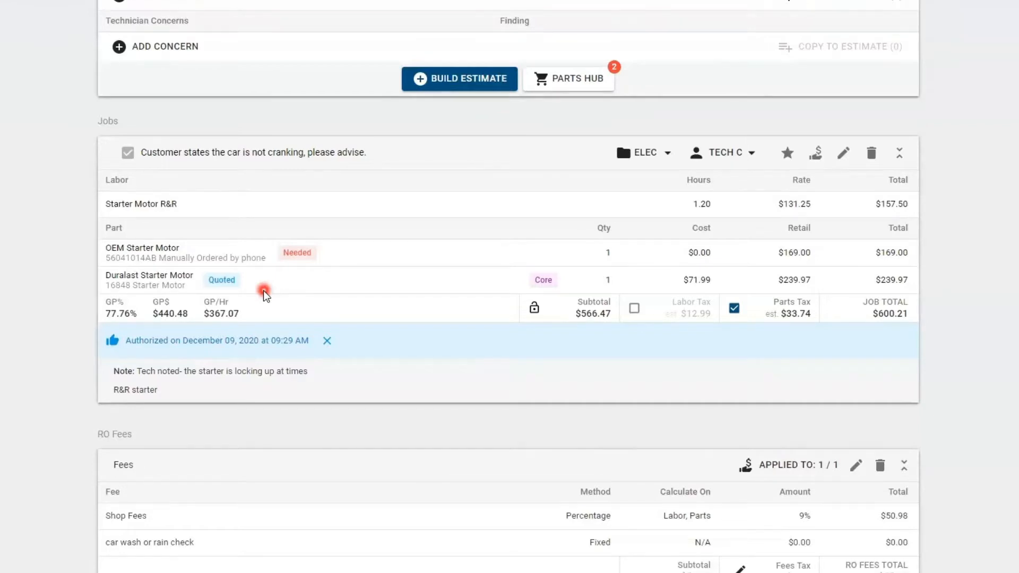
{"action": "mouse_move", "coordinate": [571, 320]}
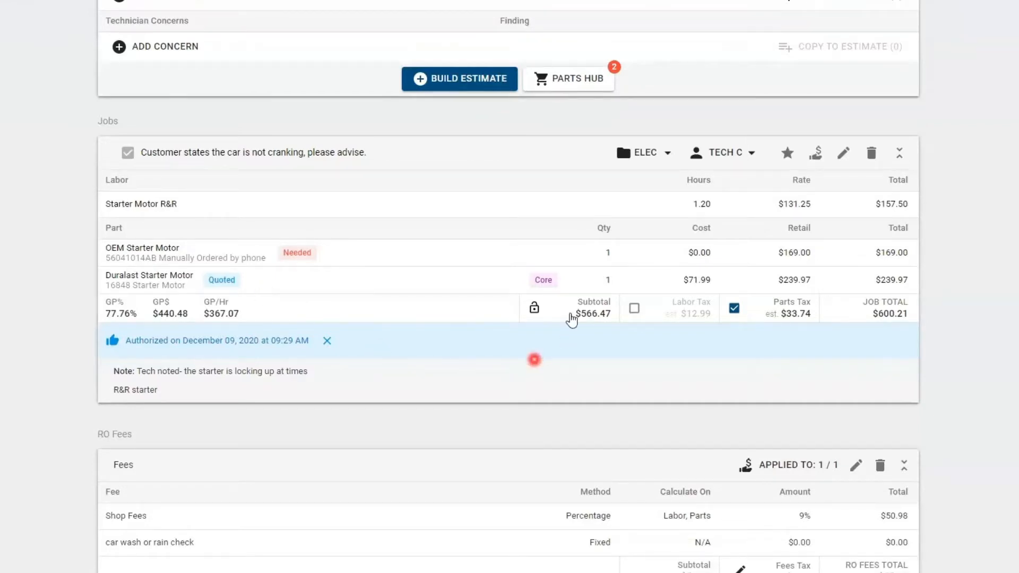
{"action": "mouse_move", "coordinate": [552, 300]}
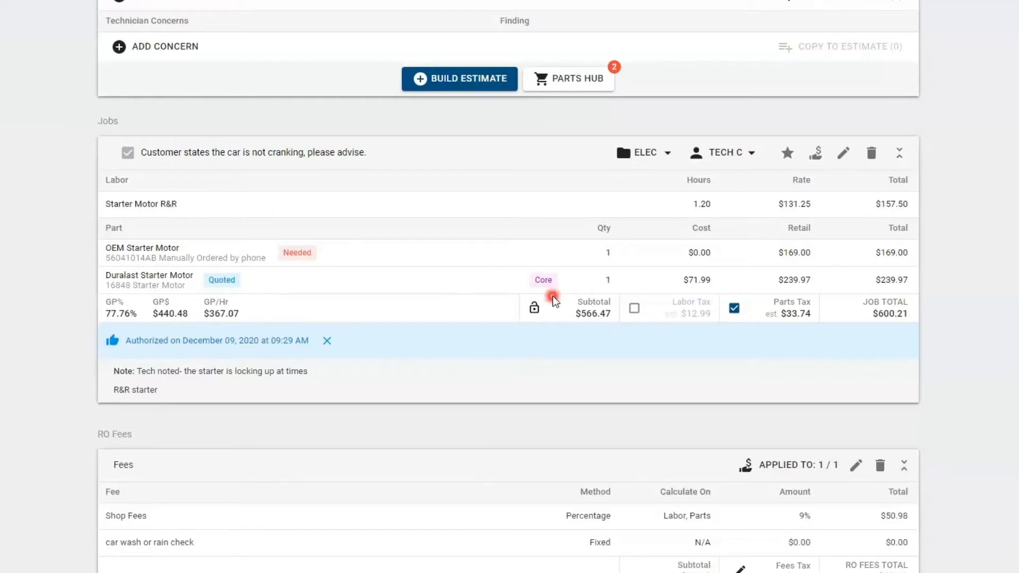
{"action": "mouse_move", "coordinate": [309, 273]}
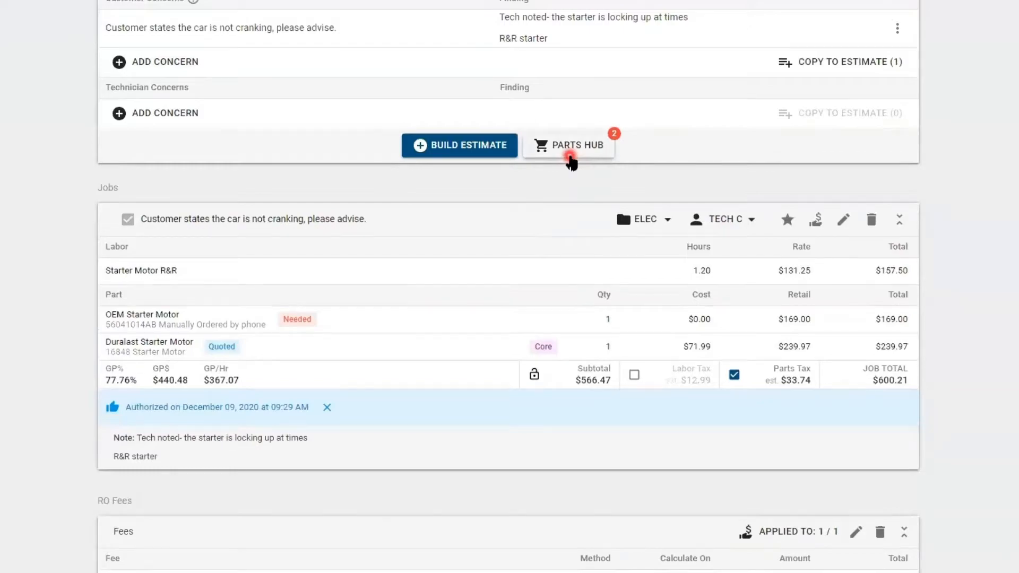
Bring up the Parts Hub listing the OEM Starter Motor as a needed part
{"action": "left_click", "coordinate": [575, 145]}
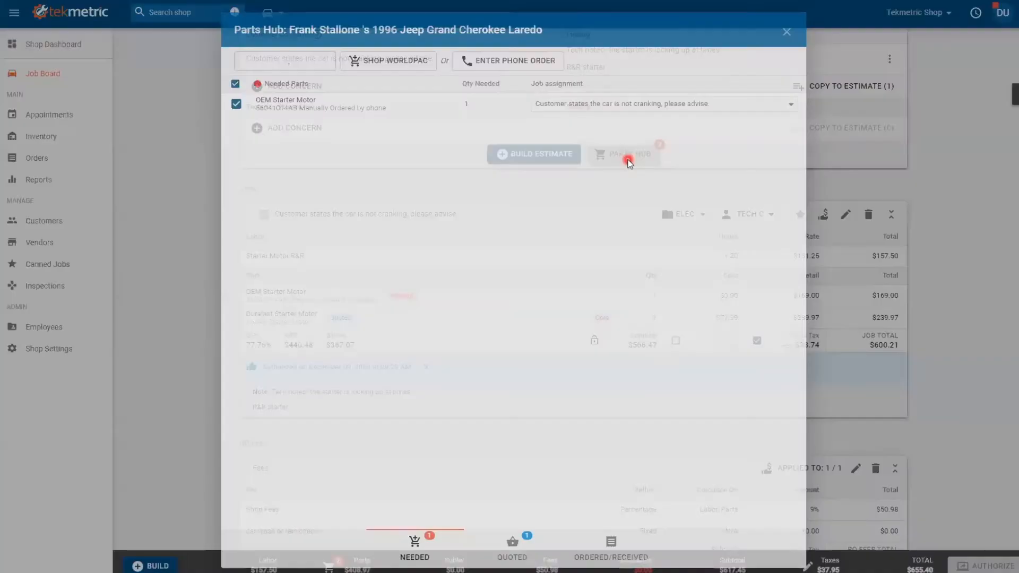
{"action": "left_click", "coordinate": [627, 154]}
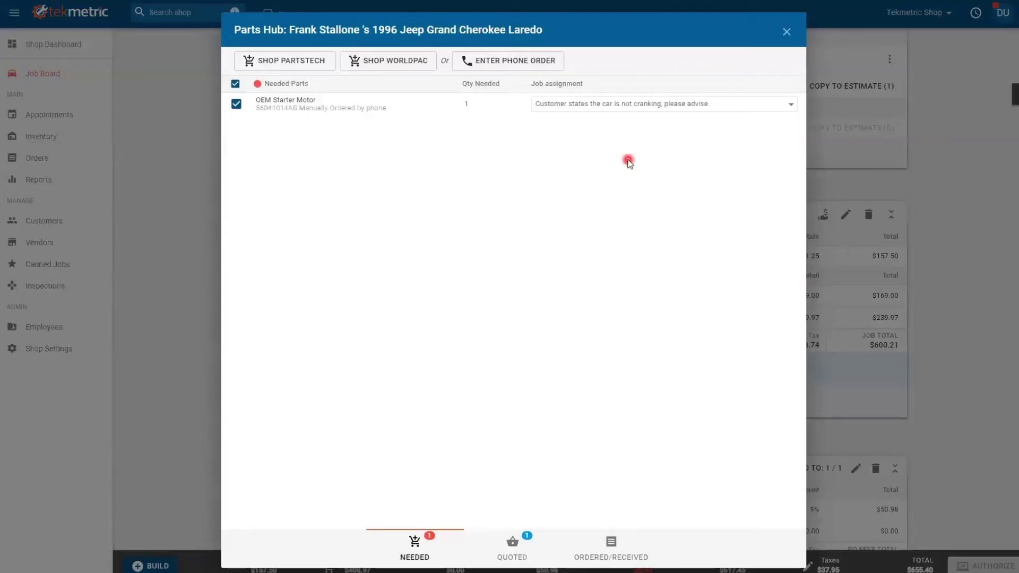
{"action": "mouse_move", "coordinate": [415, 551]}
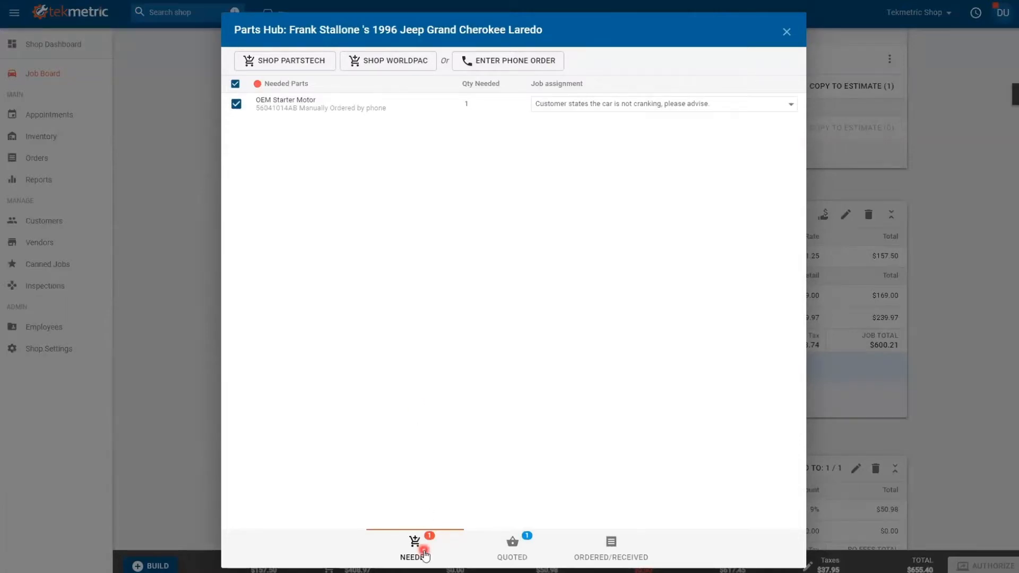
{"action": "mouse_move", "coordinate": [524, 562]}
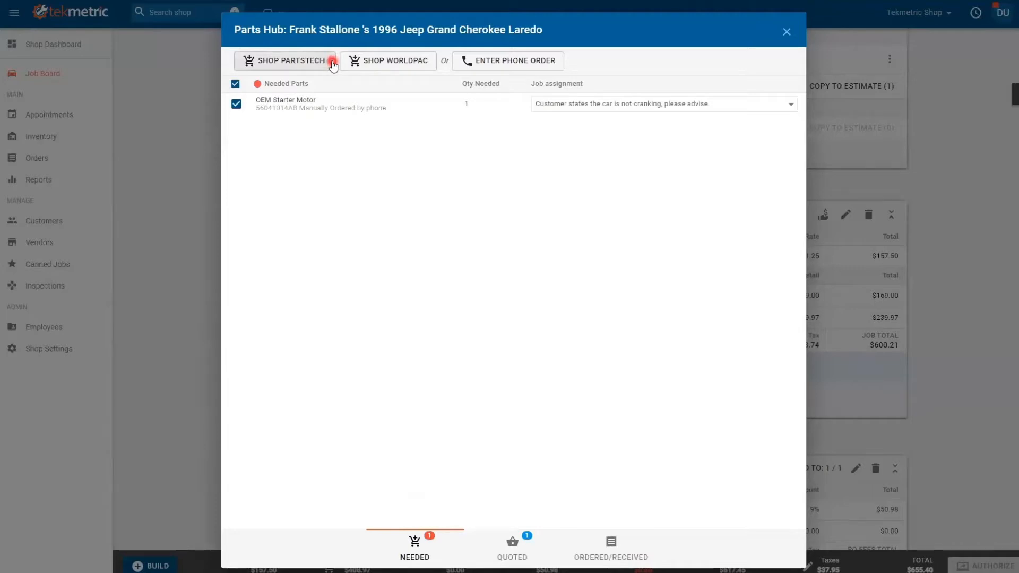
{"action": "mouse_move", "coordinate": [516, 60]}
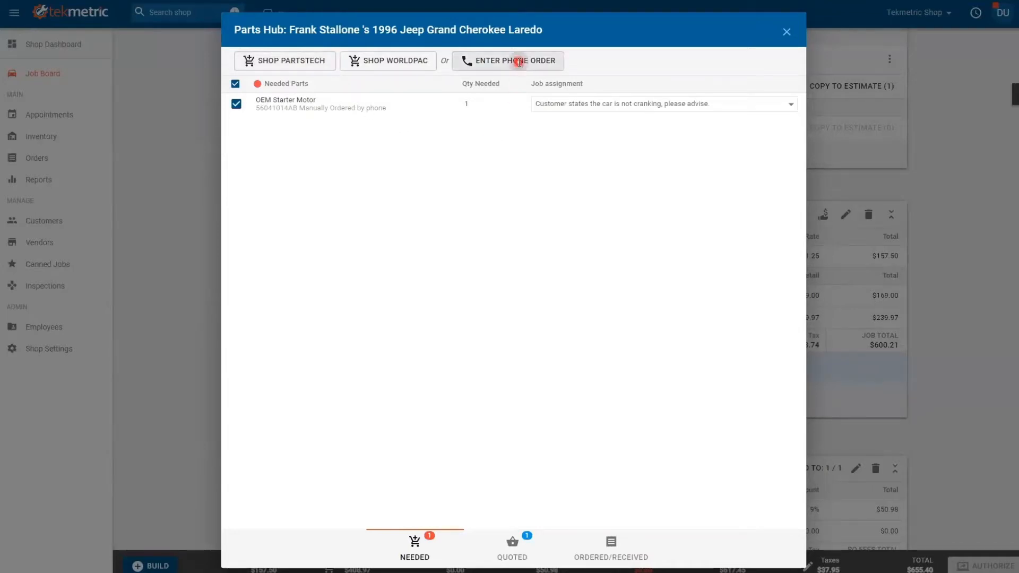
Save a phone order for the starter from Factory Motor Parts at $250 cost plus $50 core
{"action": "left_click", "coordinate": [515, 60]}
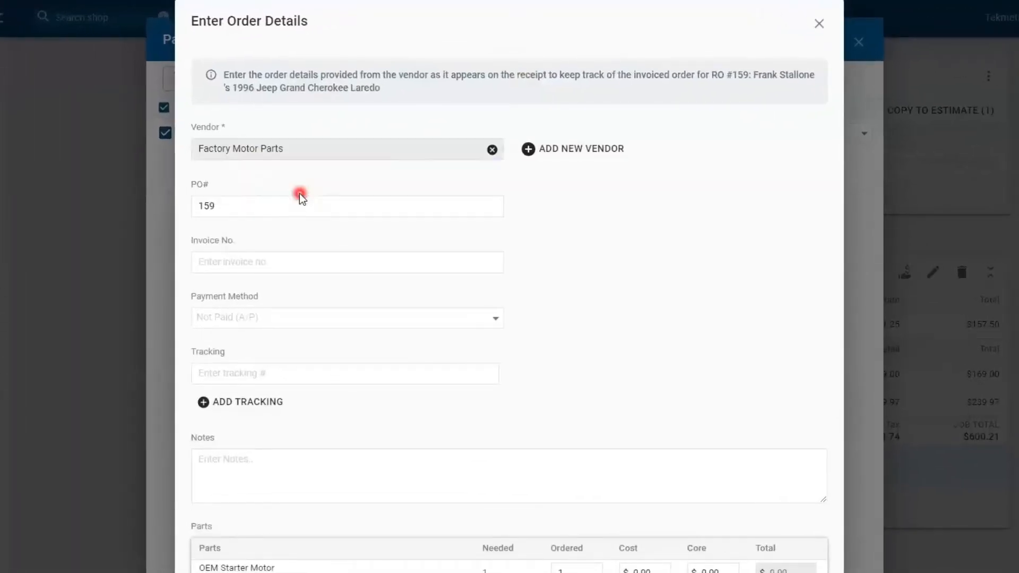
{"action": "left_click", "coordinate": [292, 206]}
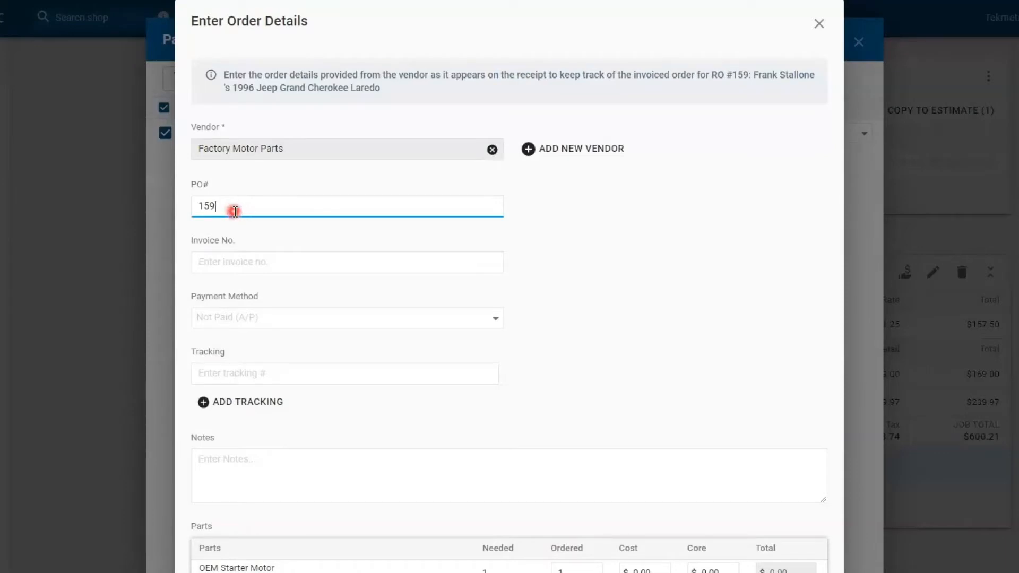
{"action": "mouse_move", "coordinate": [273, 278]}
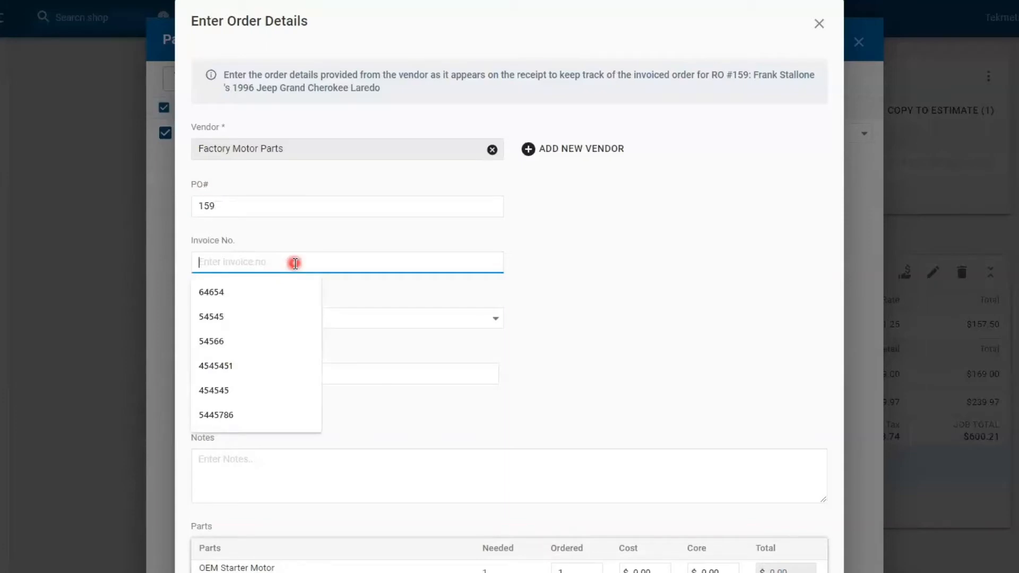
{"action": "left_click", "coordinate": [426, 323]}
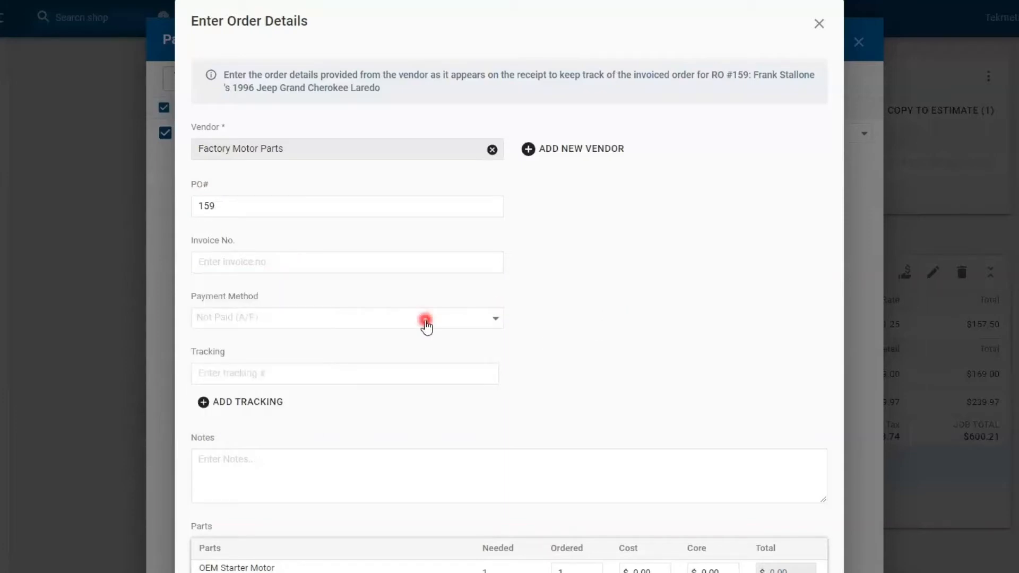
{"action": "mouse_move", "coordinate": [394, 373]}
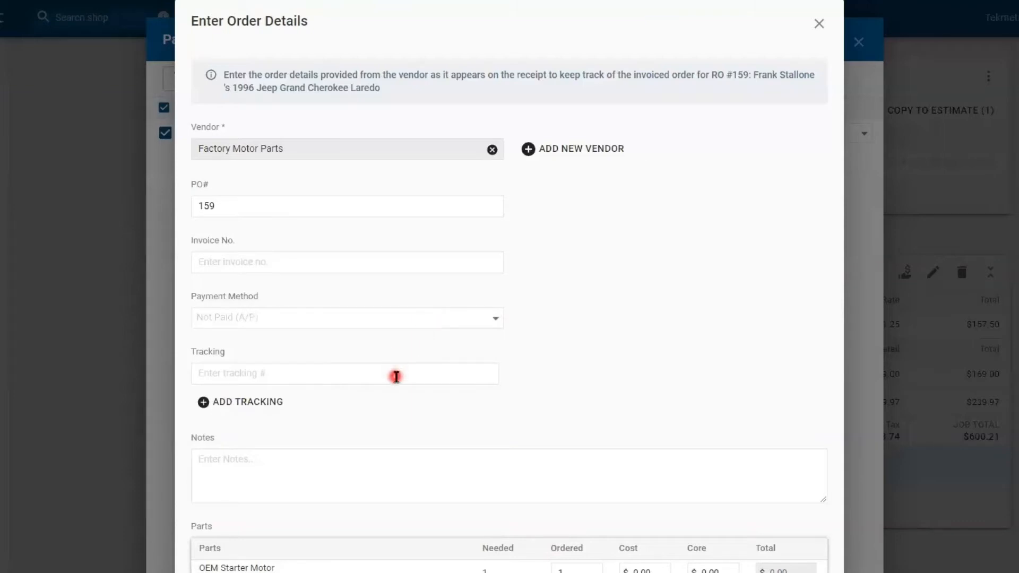
{"action": "scroll", "scroll_direction": "down", "scroll_amount": 3}
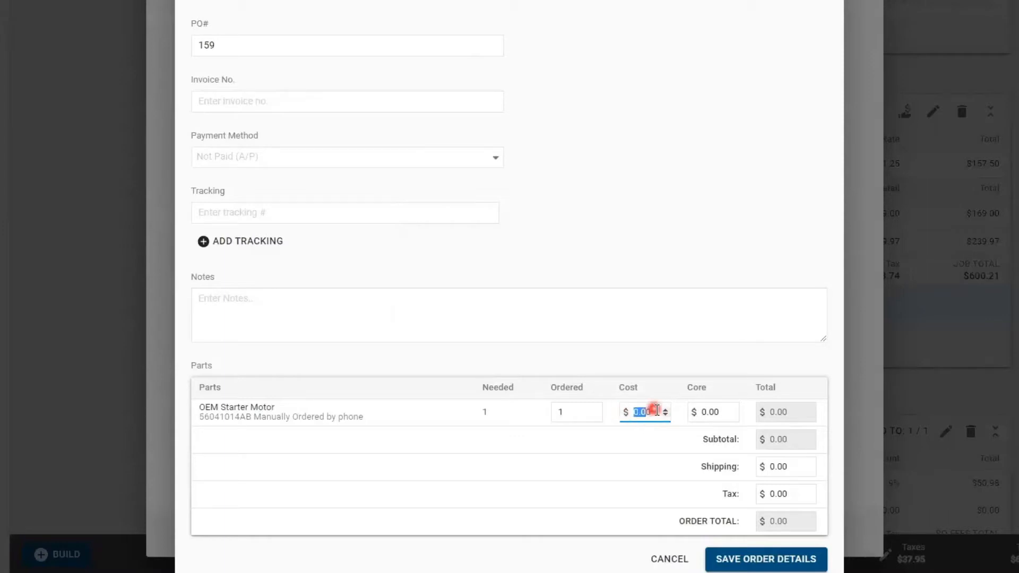
{"action": "type", "text": "2"}
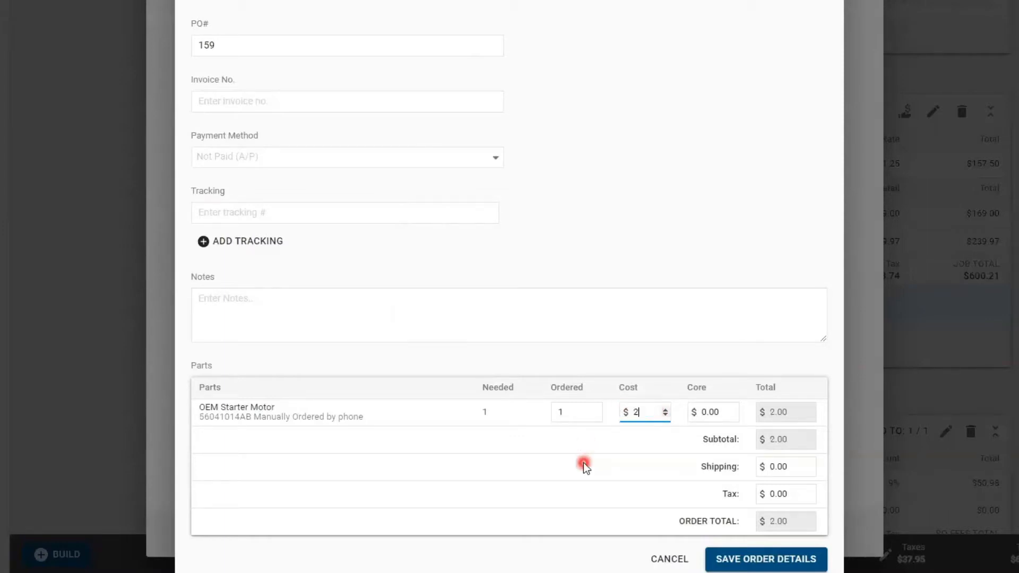
{"action": "type", "text": "500"}
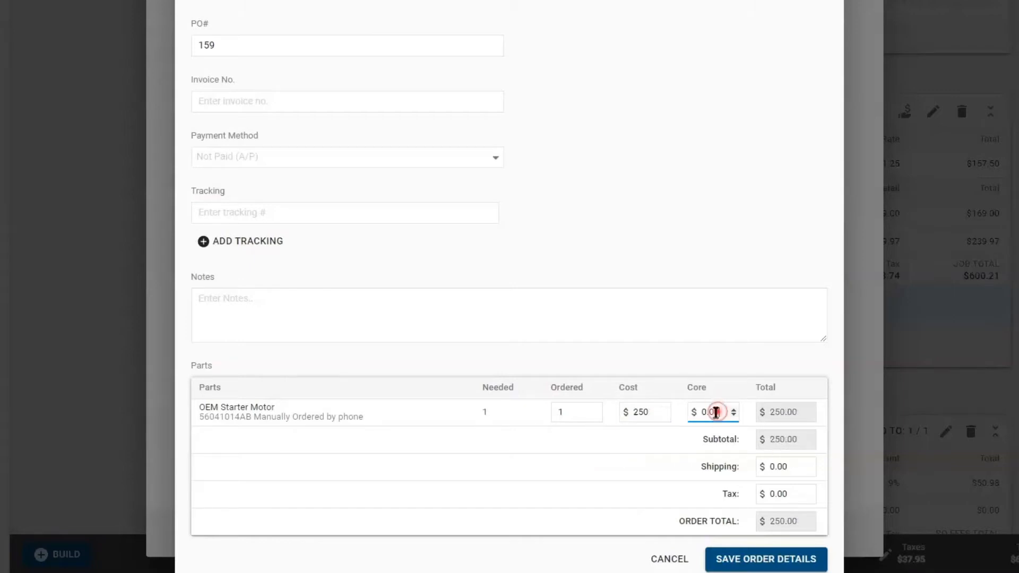
{"action": "type", "text": "50"}
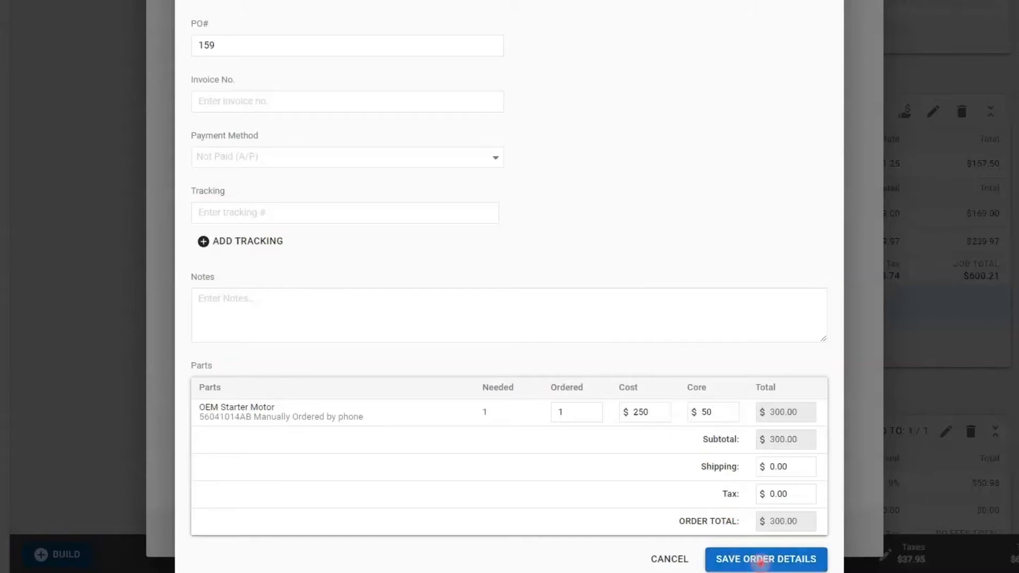
{"action": "left_click", "coordinate": [765, 559]}
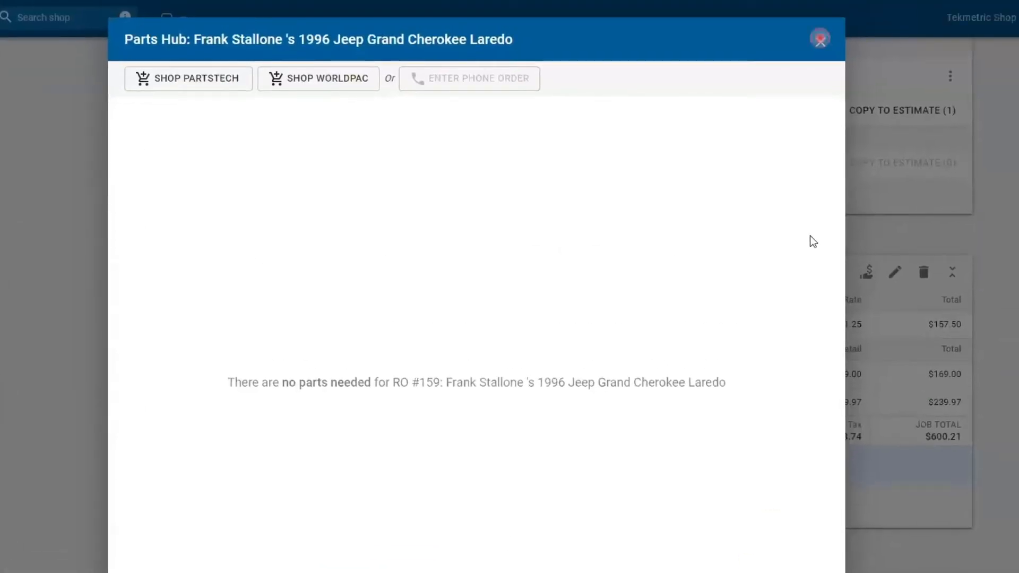
Close the Parts Hub, returning to the estimate with the starter shown as ordered
{"action": "left_click", "coordinate": [819, 39]}
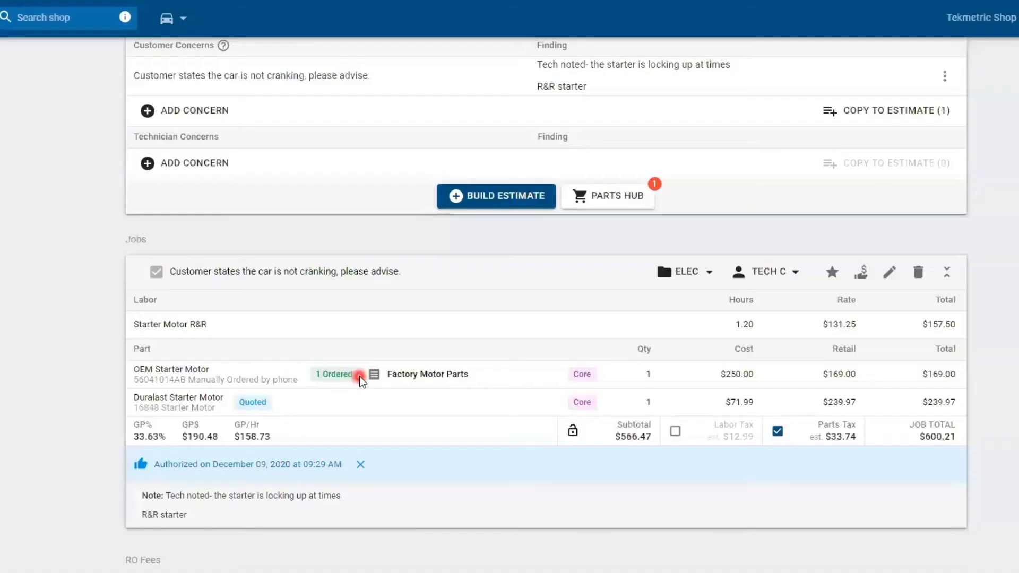
{"action": "mouse_move", "coordinate": [584, 396]}
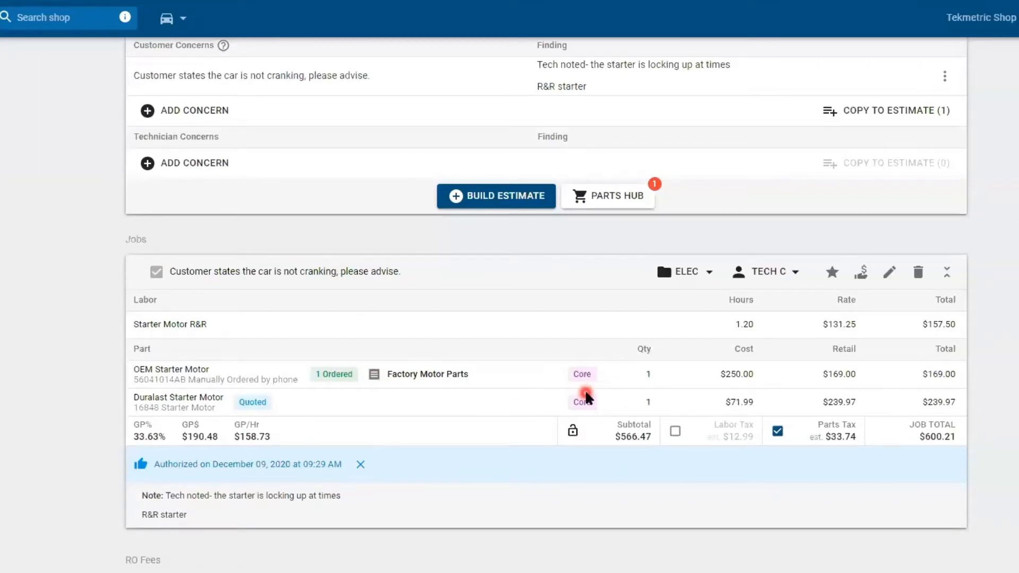
{"action": "scroll", "scroll_direction": "up", "scroll_amount": 3}
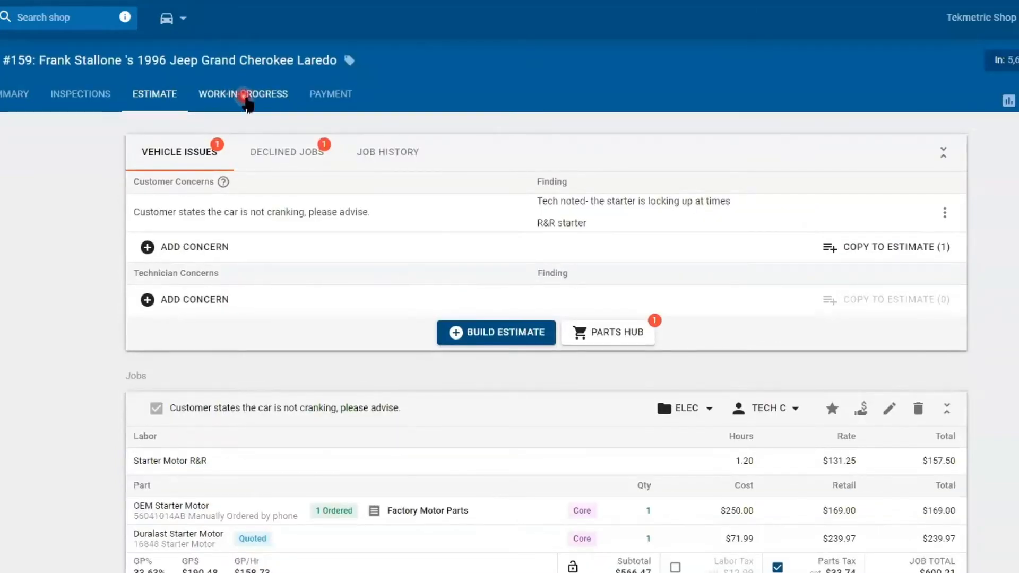
Set RO 159's Work-In-Progress status to In-Progress
{"action": "left_click", "coordinate": [242, 94]}
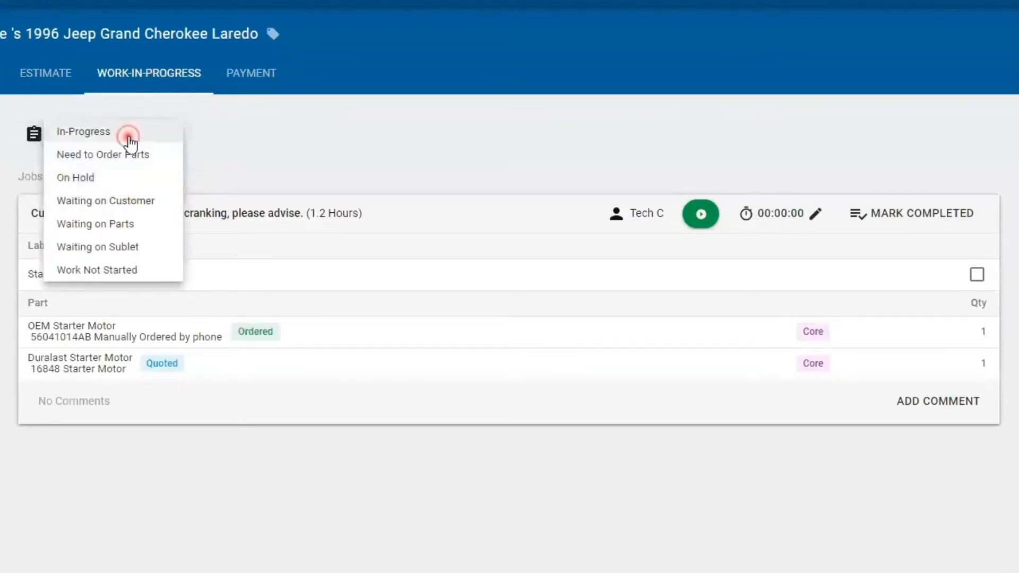
{"action": "left_click", "coordinate": [83, 132]}
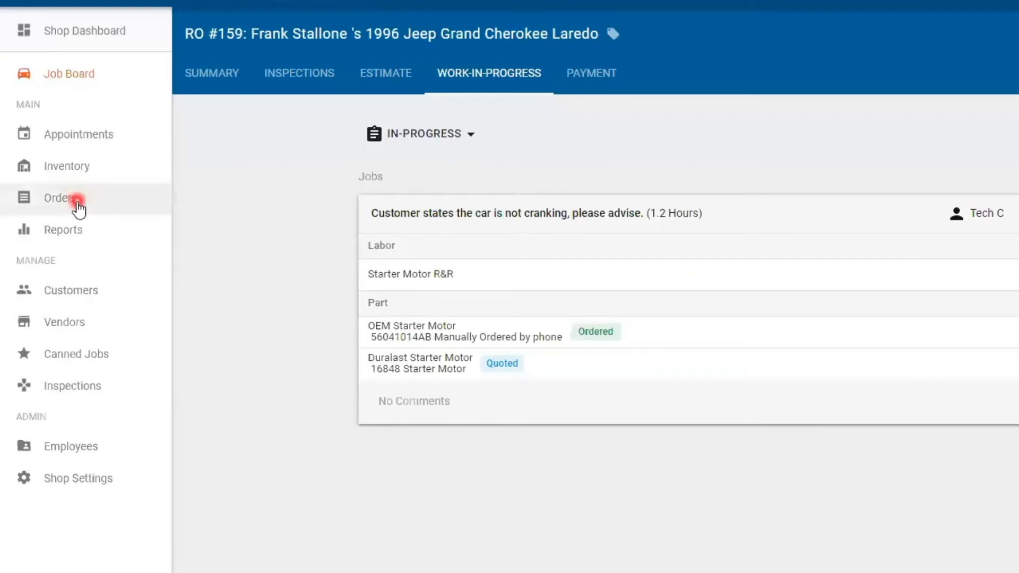
Go to Orders and list the Return Orders, including the $50 starter core from PO 159
{"action": "left_click", "coordinate": [58, 197]}
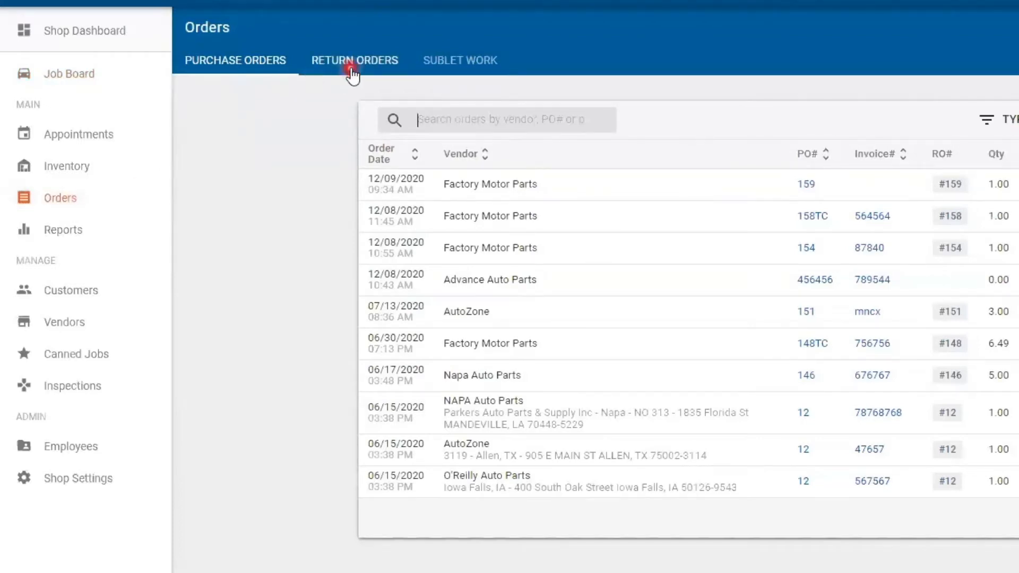
{"action": "left_click", "coordinate": [355, 60]}
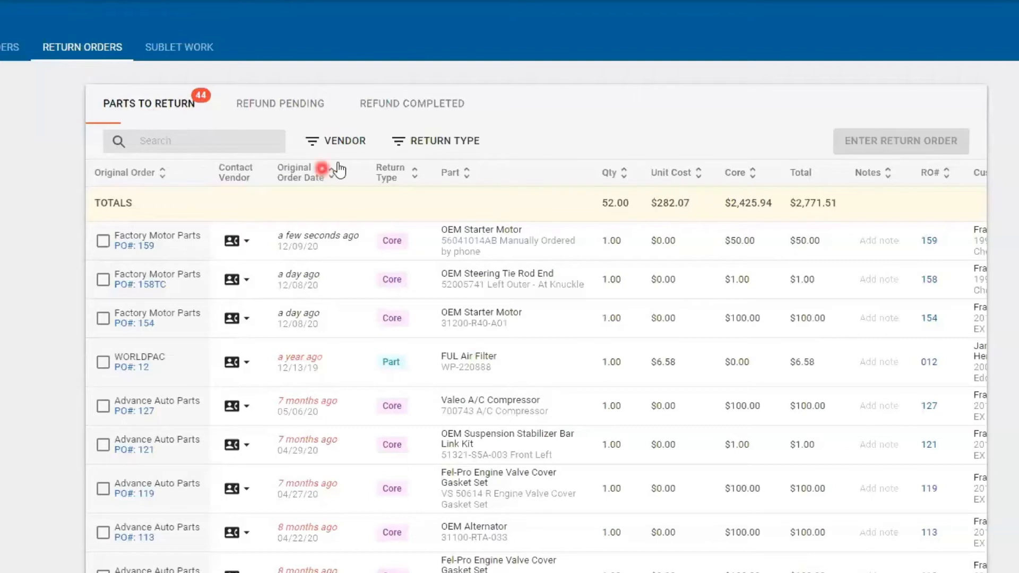
Filter returns to Factory Motor Parts, then clear the filter to restore the $2,771.51 full list
{"action": "left_click", "coordinate": [336, 140]}
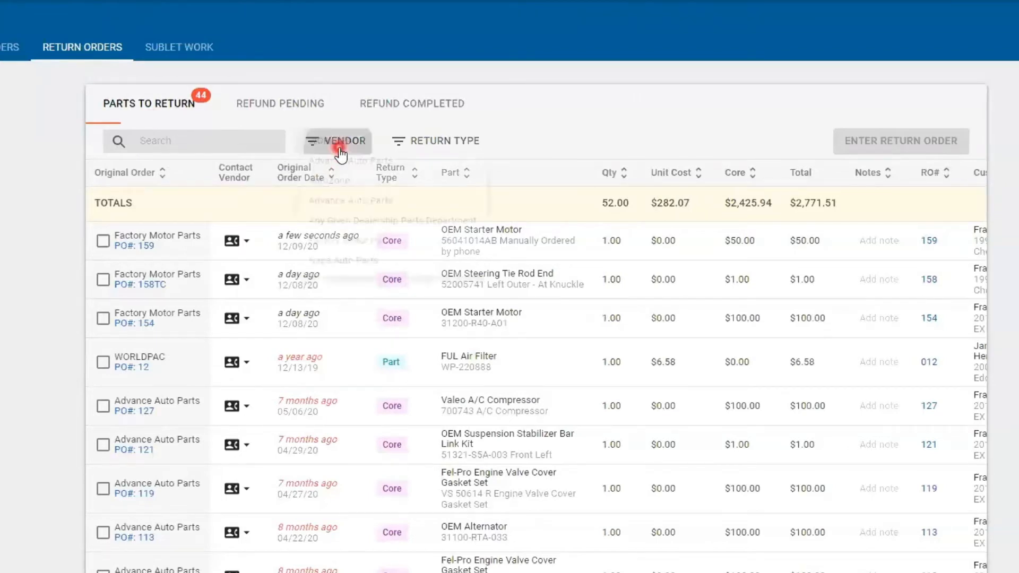
{"action": "left_click", "coordinate": [338, 141]}
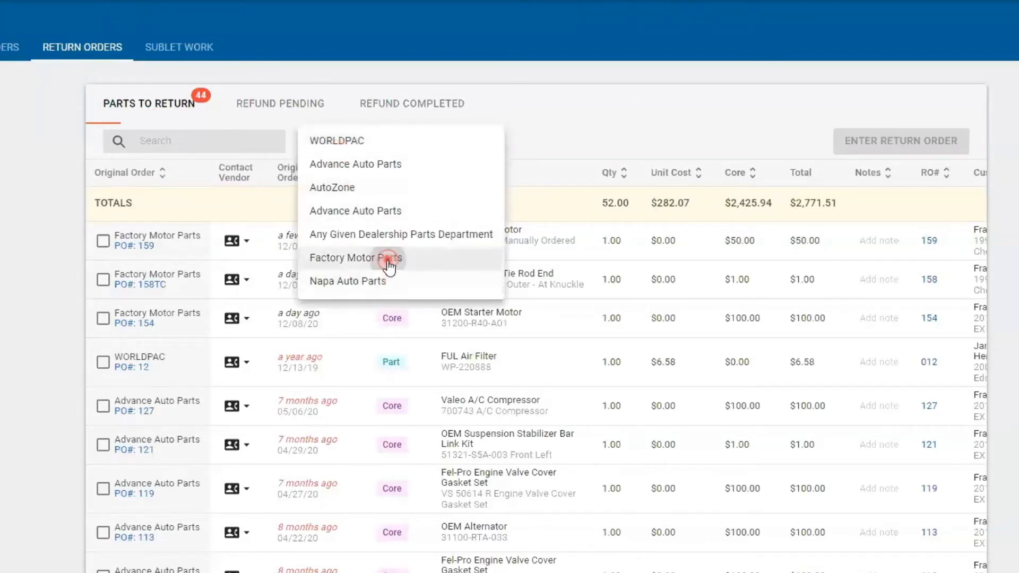
{"action": "left_click", "coordinate": [356, 258]}
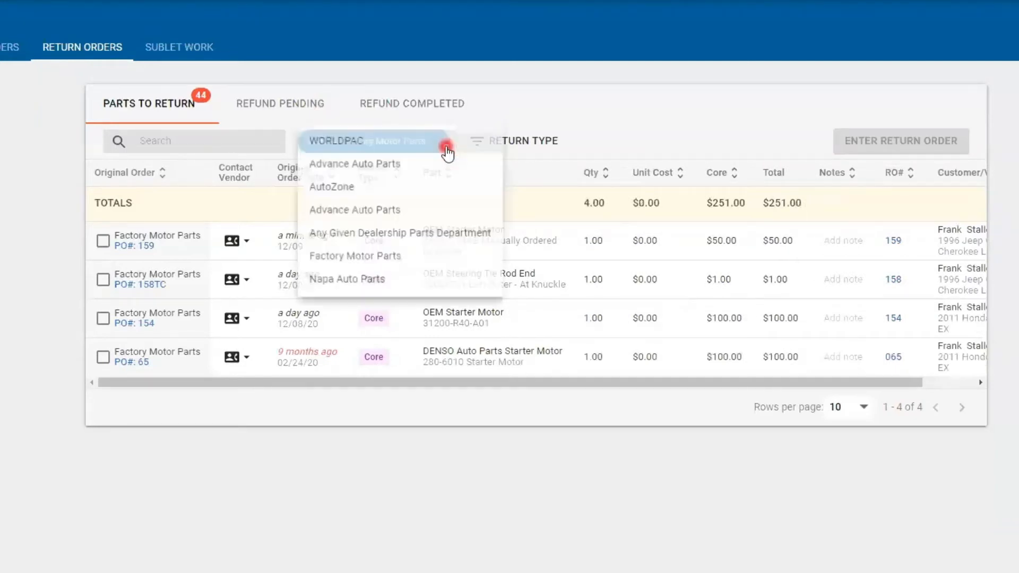
{"action": "left_click", "coordinate": [354, 255]}
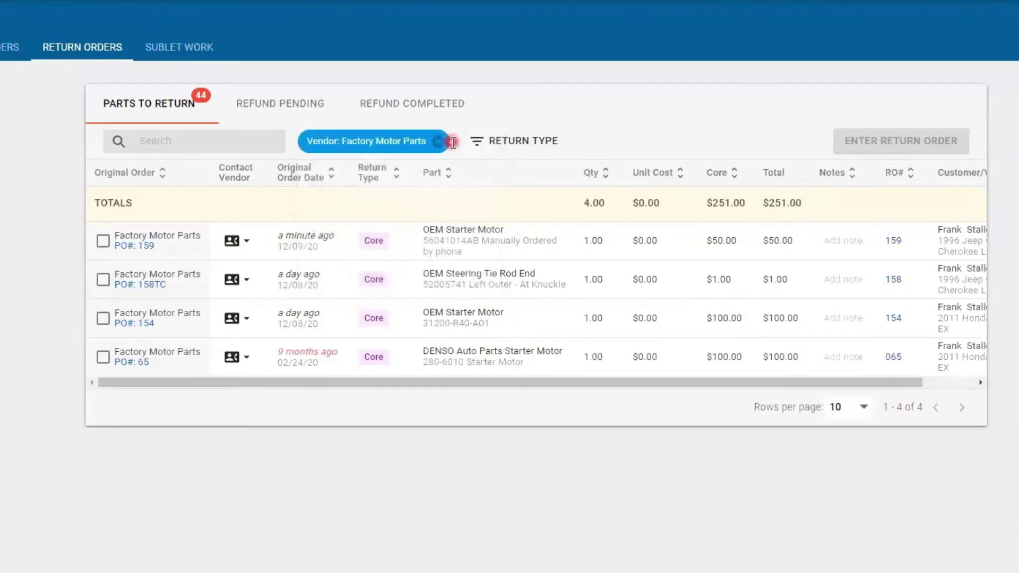
{"action": "left_click", "coordinate": [438, 141]}
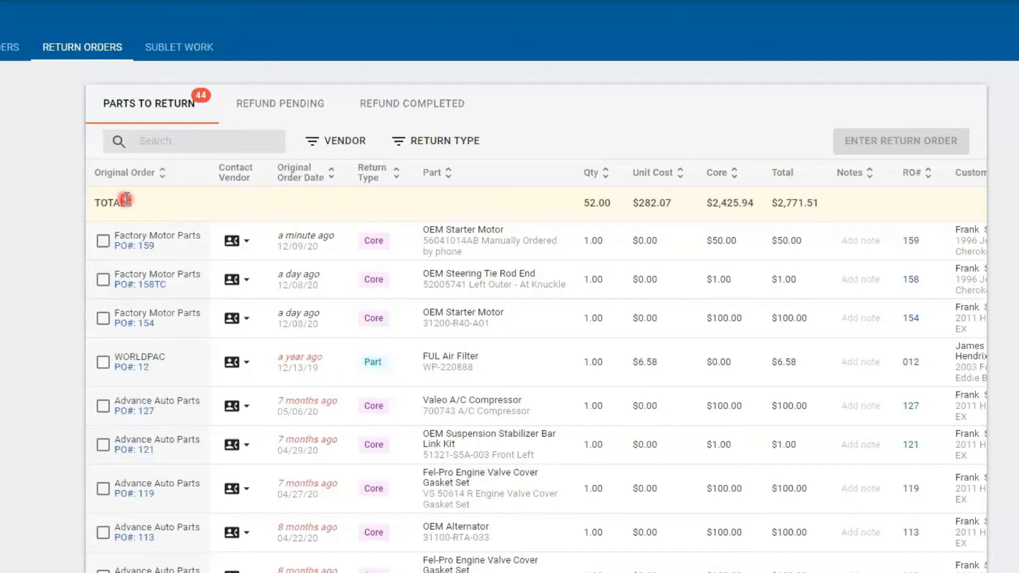
{"action": "mouse_move", "coordinate": [148, 251]}
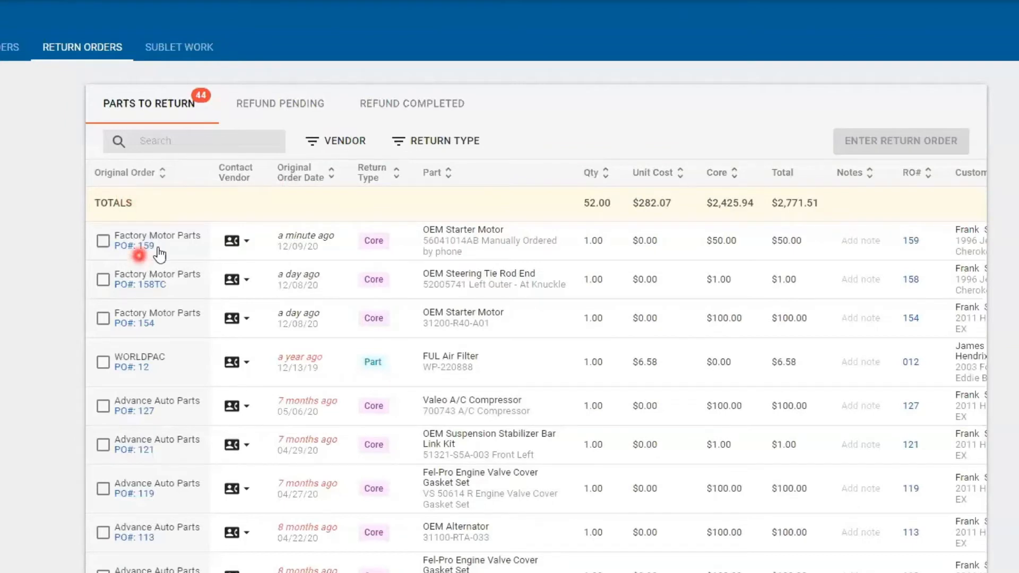
{"action": "left_click", "coordinate": [232, 241]}
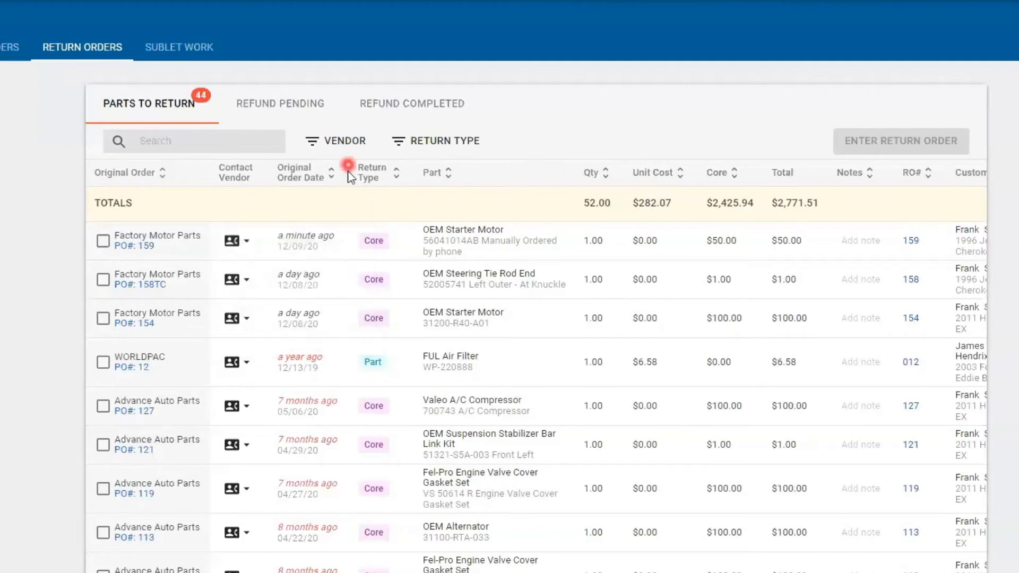
{"action": "mouse_move", "coordinate": [452, 212]}
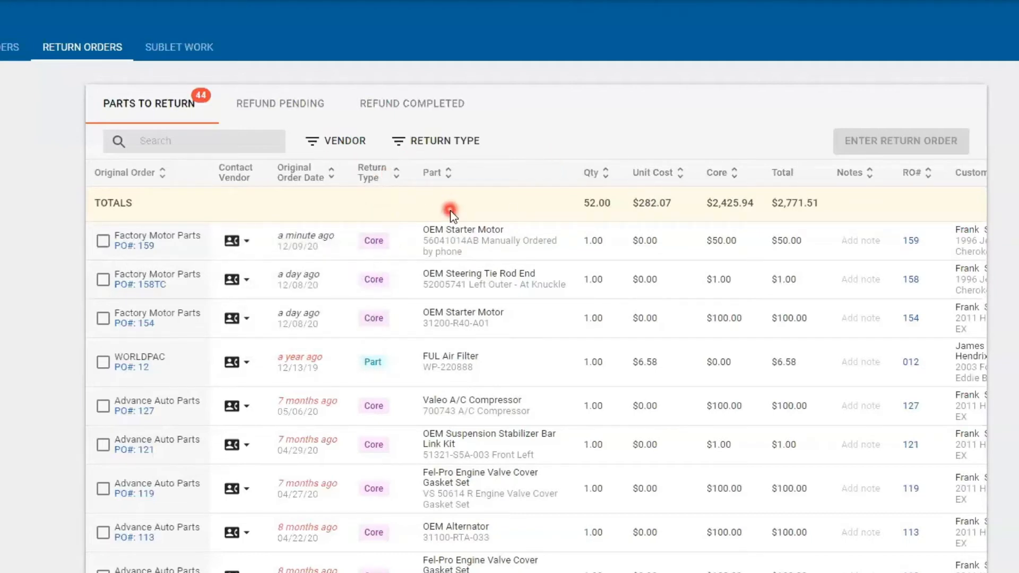
{"action": "mouse_move", "coordinate": [623, 255]}
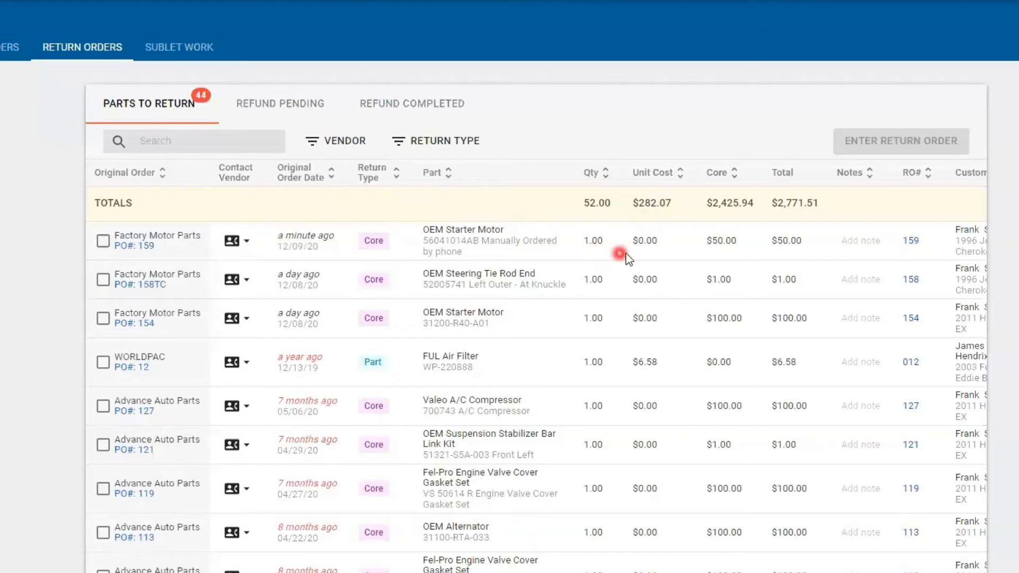
{"action": "mouse_move", "coordinate": [655, 259]}
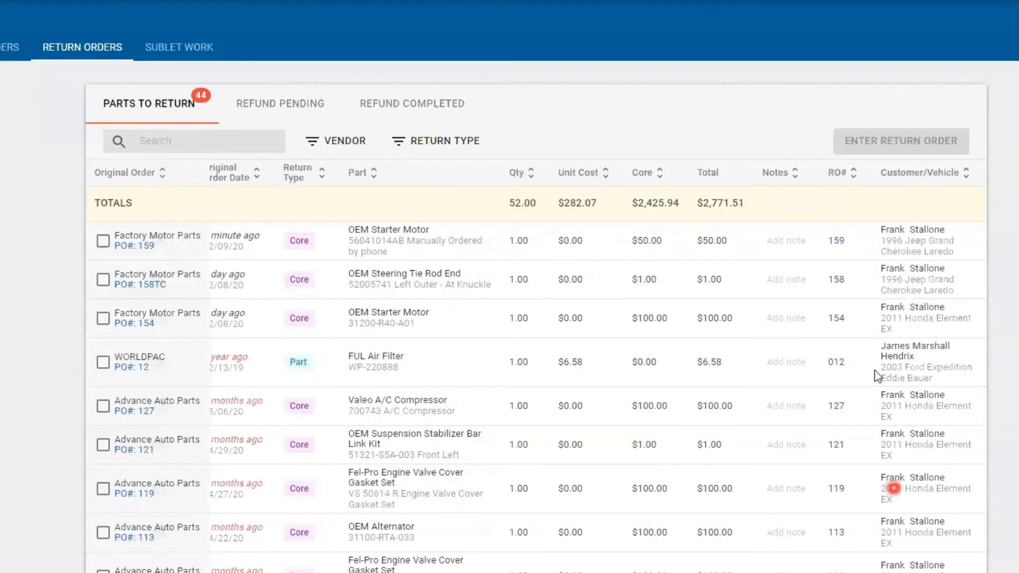
{"action": "mouse_move", "coordinate": [854, 273]}
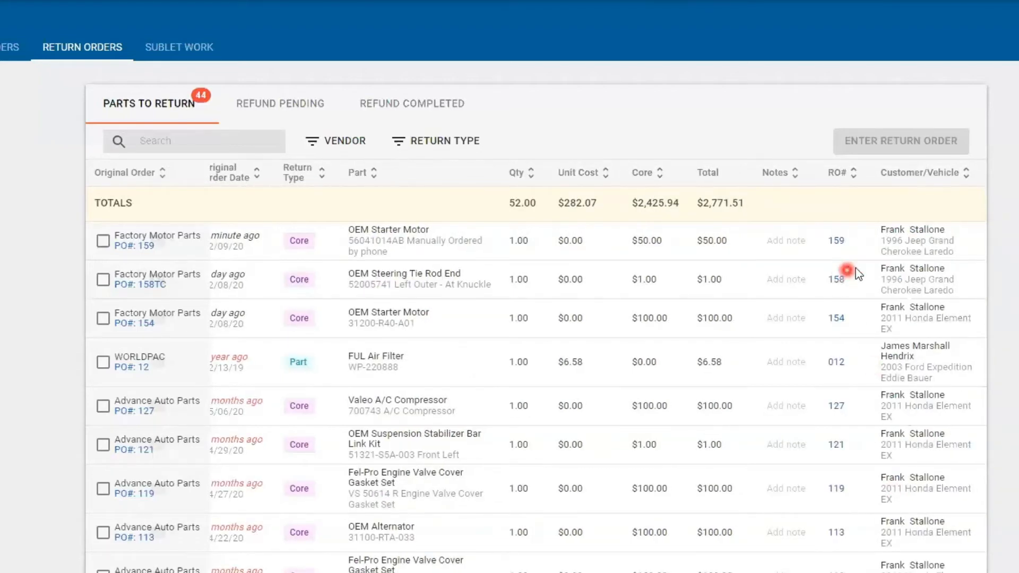
{"action": "mouse_move", "coordinate": [868, 257]}
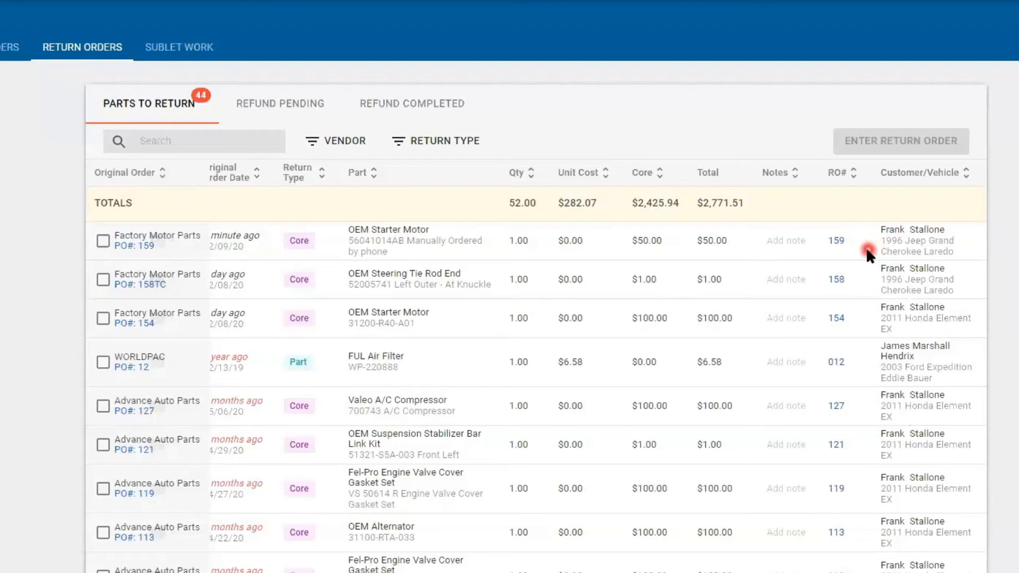
{"action": "mouse_move", "coordinate": [867, 256]}
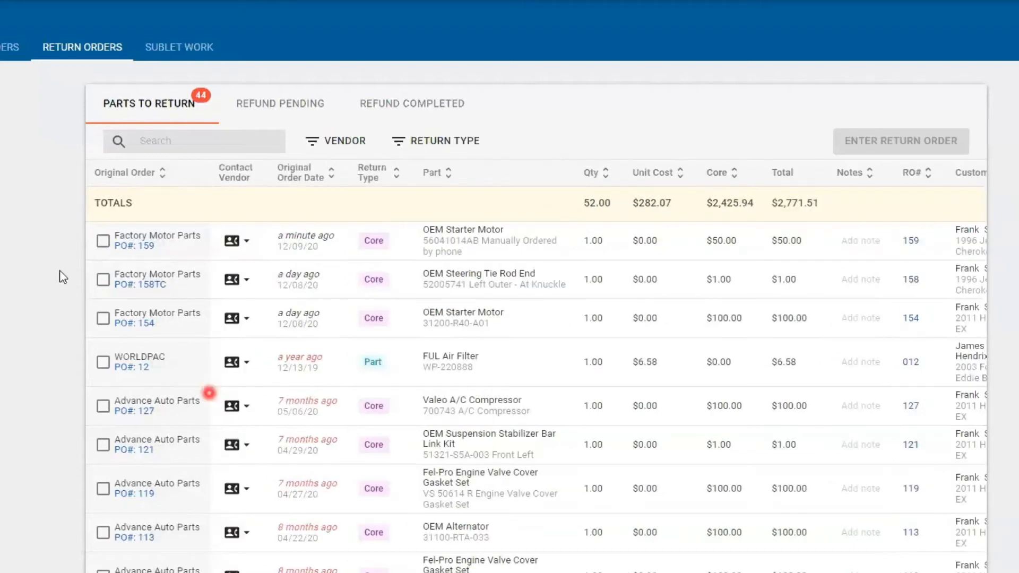
Select only the PO 159 starter core for a $50 return and show Factory Motor Parts' contact
{"action": "left_click", "coordinate": [102, 240]}
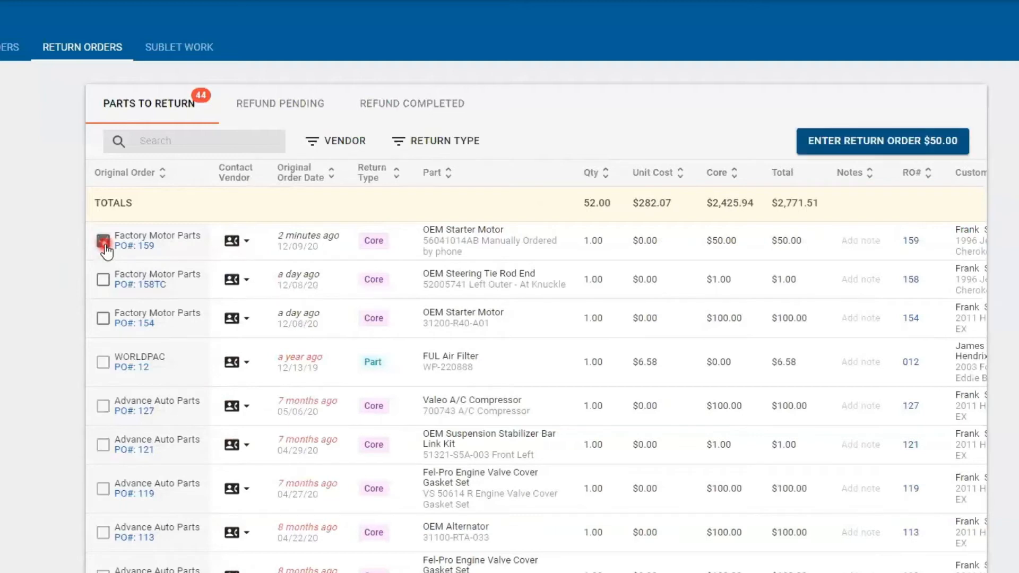
{"action": "left_click", "coordinate": [103, 241]}
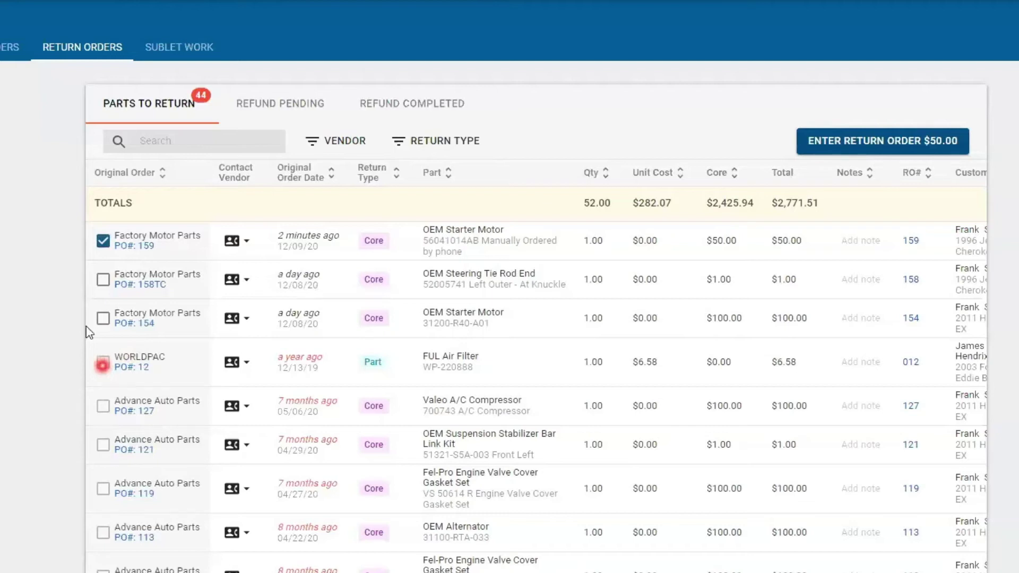
{"action": "left_click", "coordinate": [103, 319]}
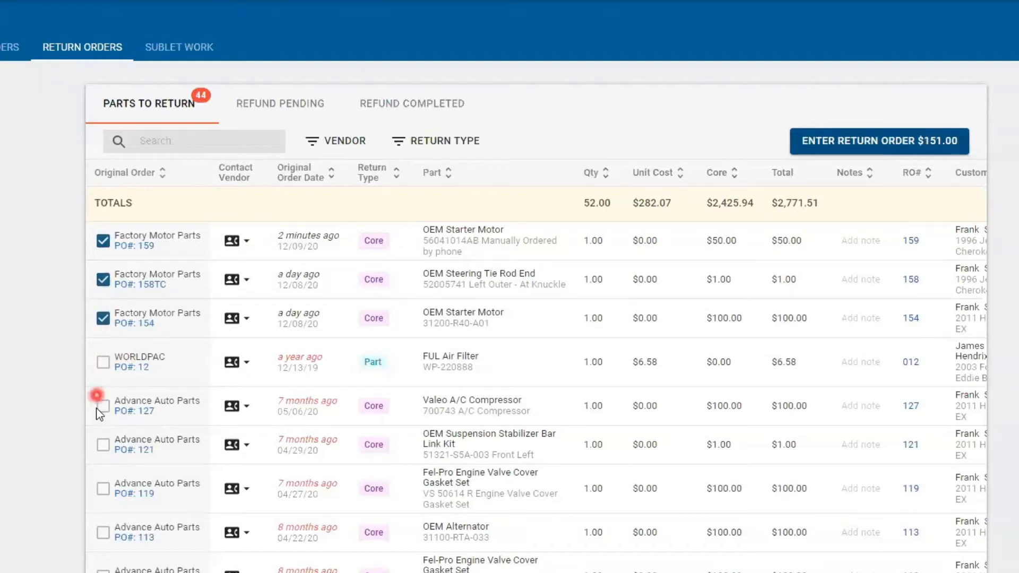
{"action": "left_click", "coordinate": [102, 318]}
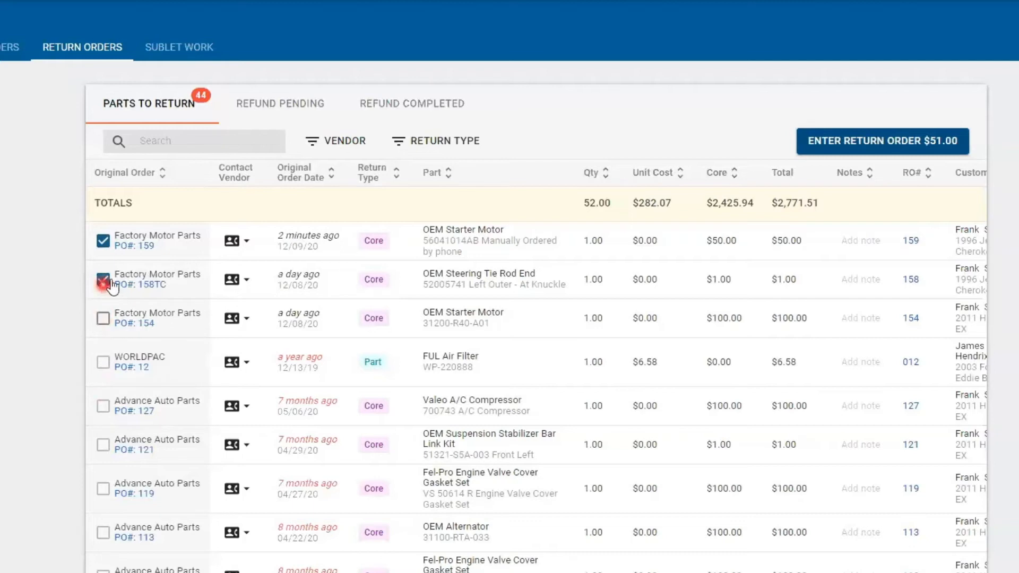
{"action": "left_click", "coordinate": [103, 279]}
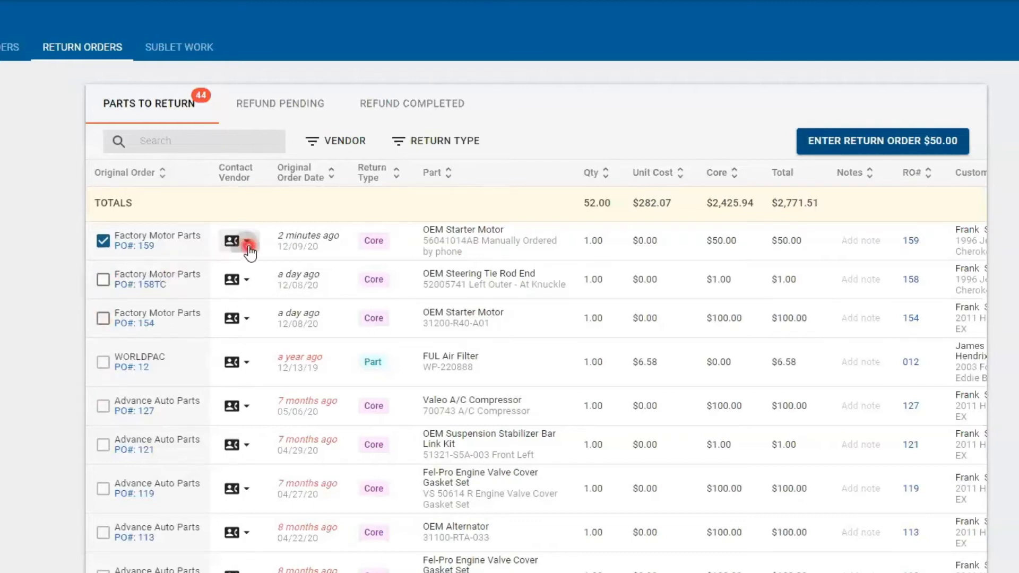
{"action": "left_click", "coordinate": [232, 241]}
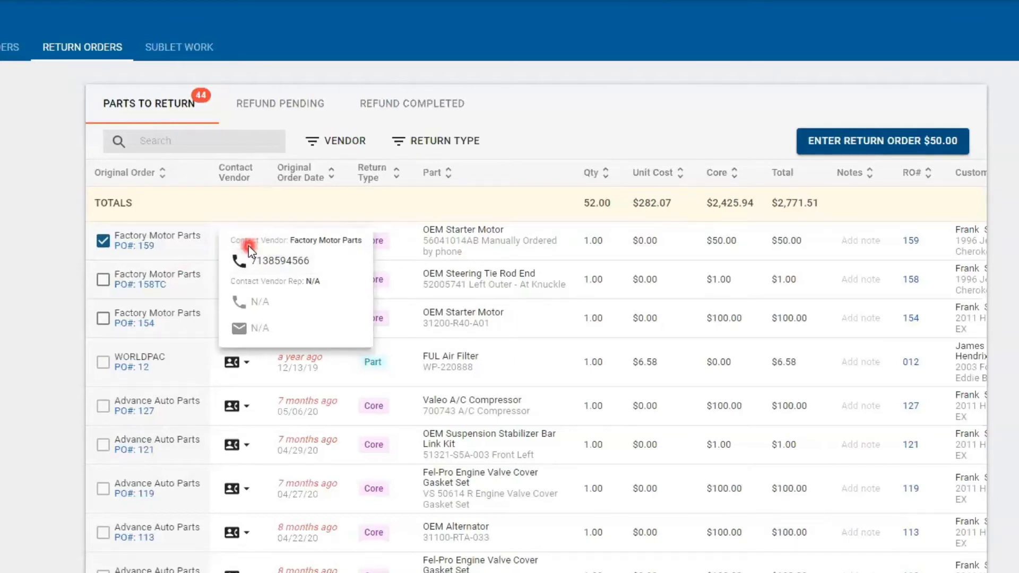
{"action": "mouse_move", "coordinate": [256, 264]}
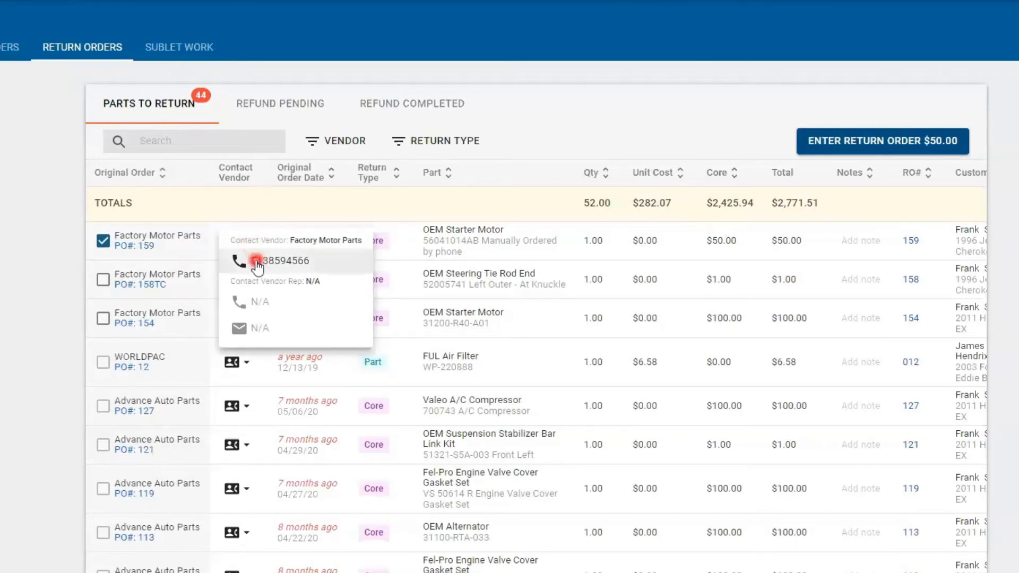
{"action": "mouse_move", "coordinate": [527, 217]}
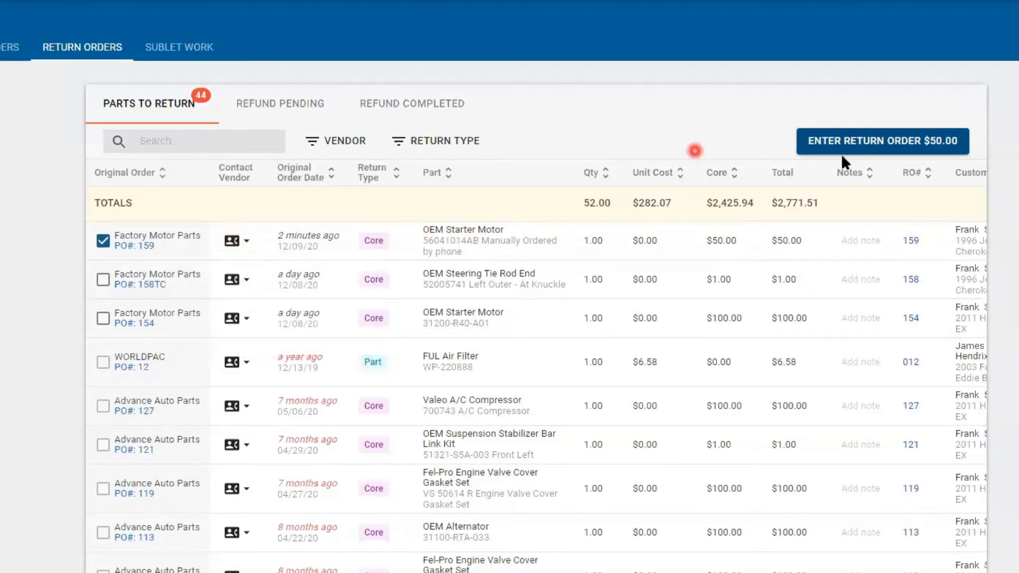
Enter return order 76878 with RMA 46465 and Credit Memo, moving the core to Refund Pending
{"action": "left_click", "coordinate": [882, 141]}
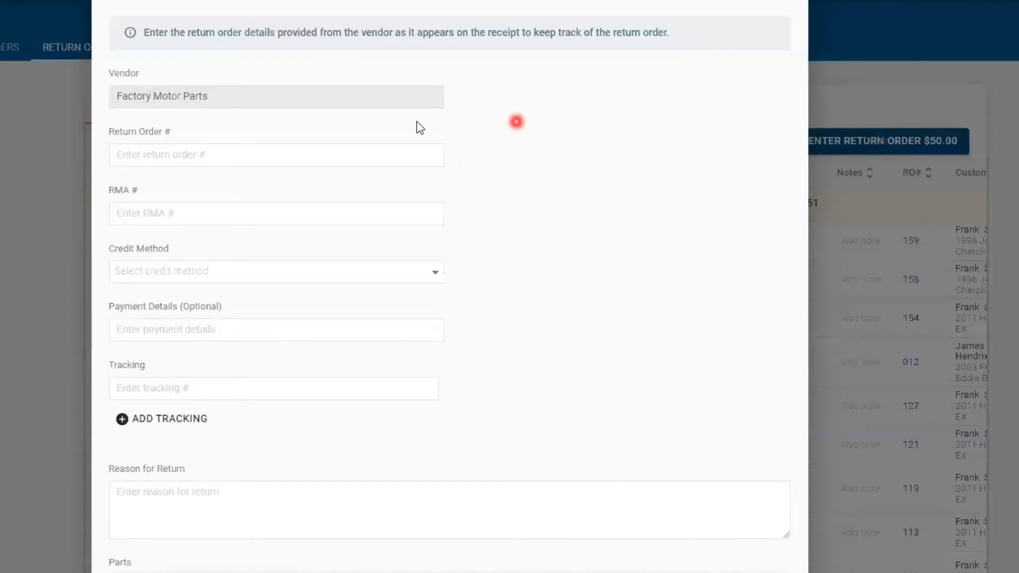
{"action": "left_click", "coordinate": [276, 154]}
{"action": "type", "text": "76878"}
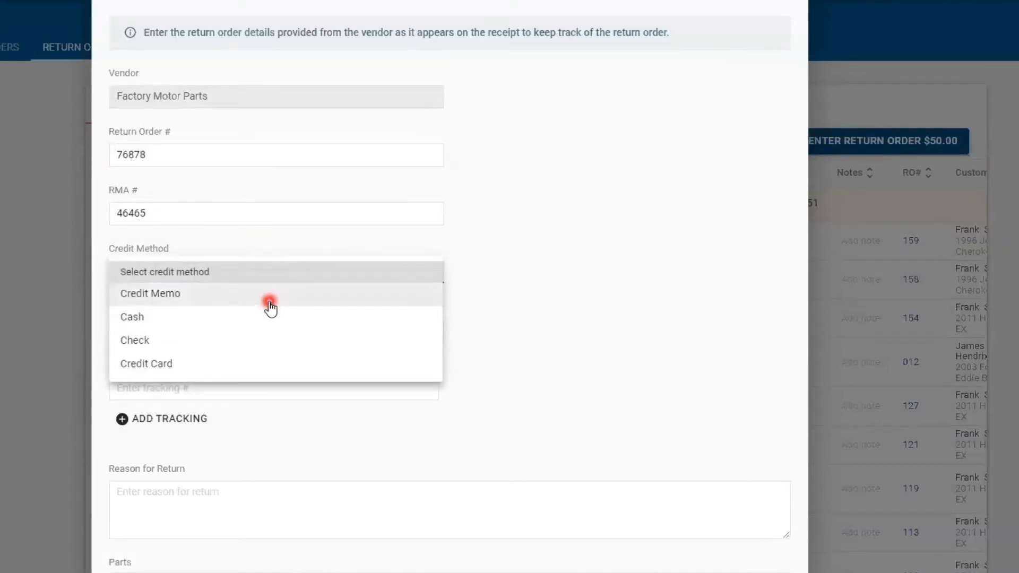
{"action": "mouse_move", "coordinate": [258, 336]}
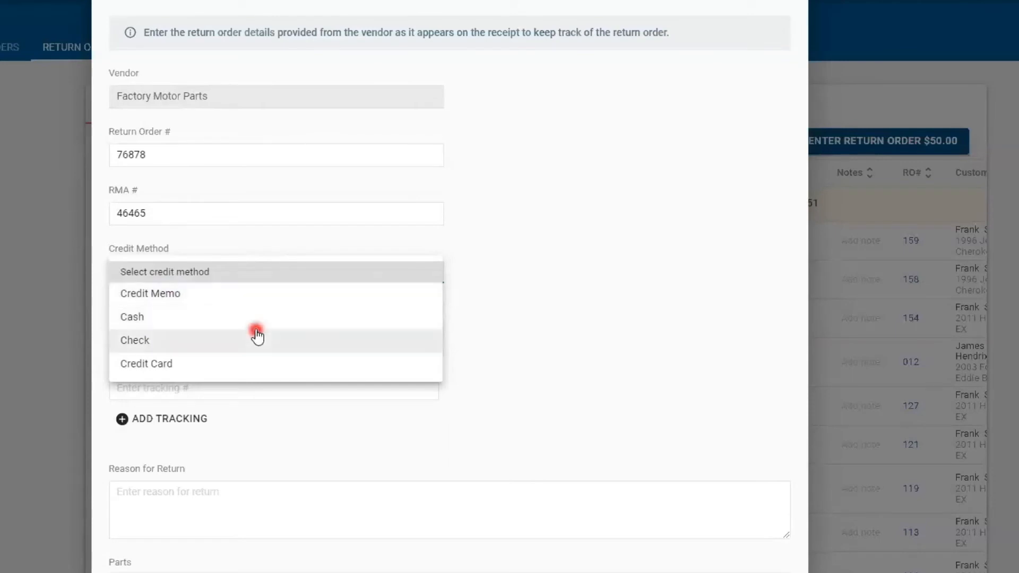
{"action": "left_click", "coordinate": [150, 293]}
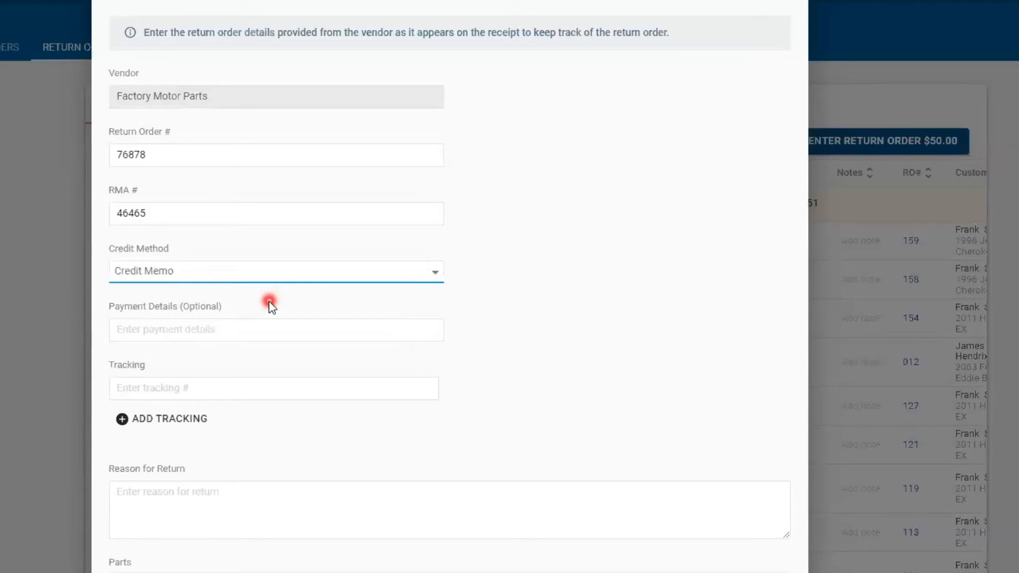
{"action": "scroll", "scroll_direction": "down", "scroll_amount": 3}
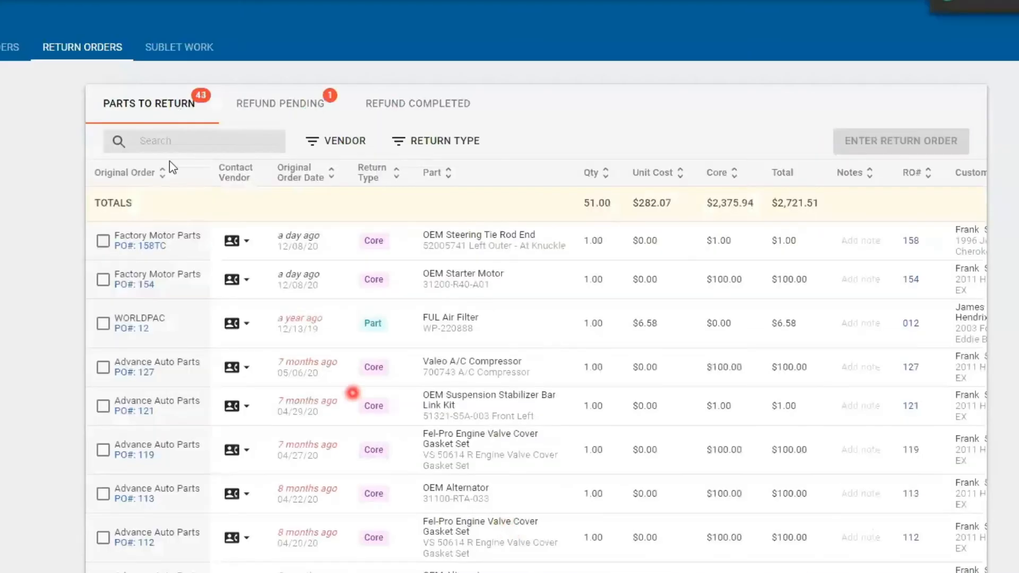
{"action": "mouse_move", "coordinate": [137, 233]}
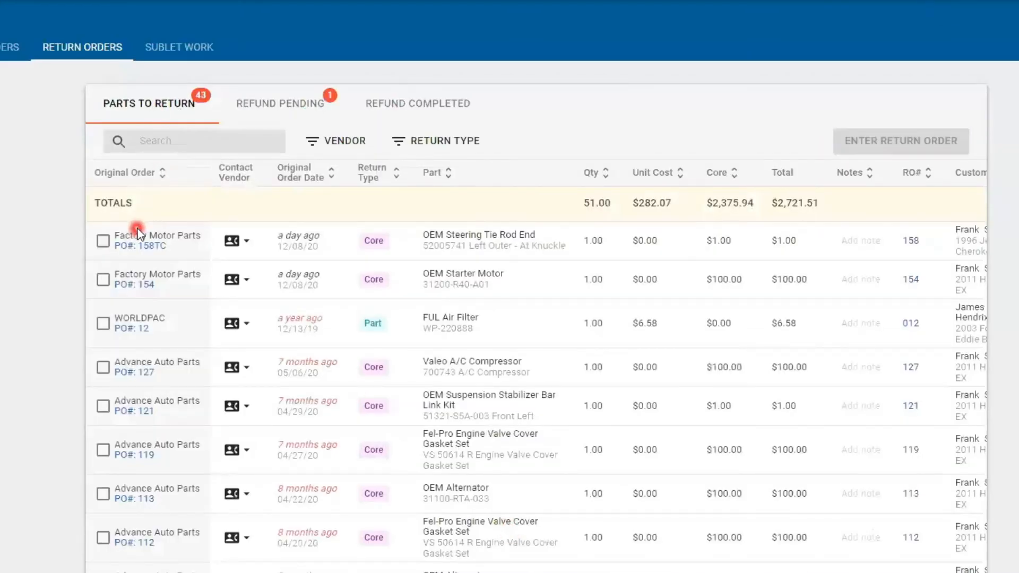
{"action": "mouse_move", "coordinate": [251, 130]}
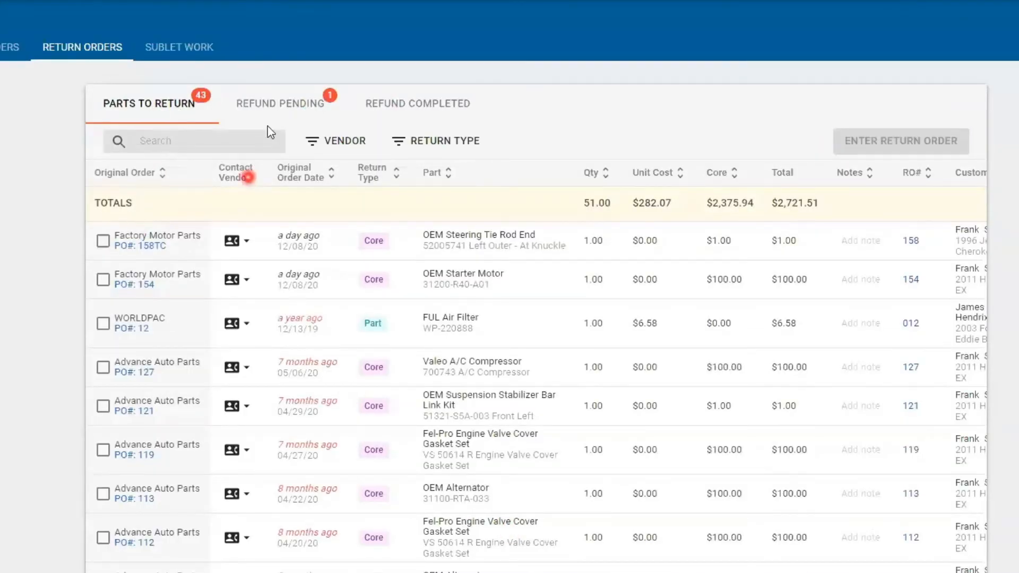
Mark return order 76878's $50 refund complete and view the completed refunds list
{"action": "left_click", "coordinate": [280, 103]}
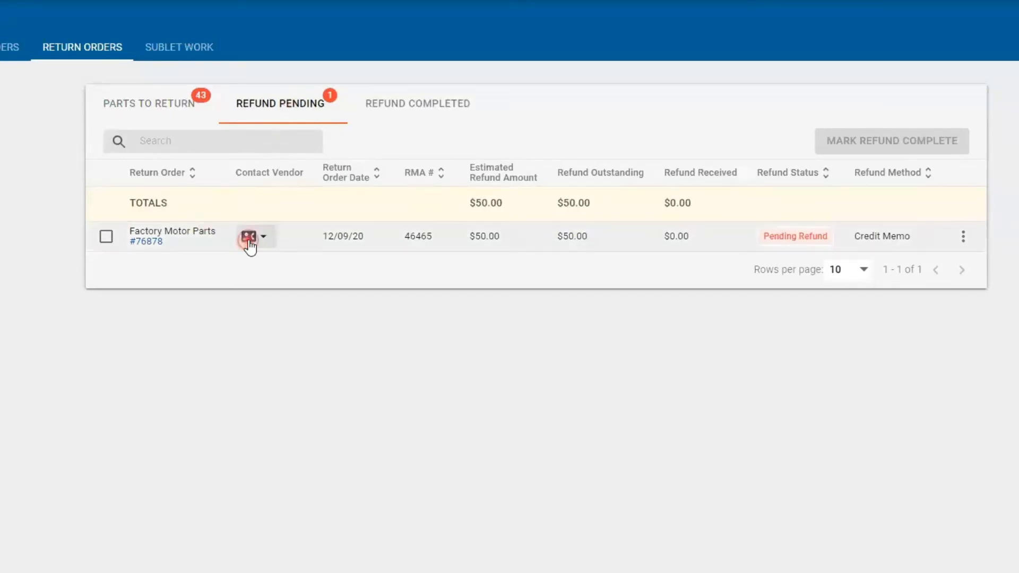
{"action": "left_click", "coordinate": [250, 235]}
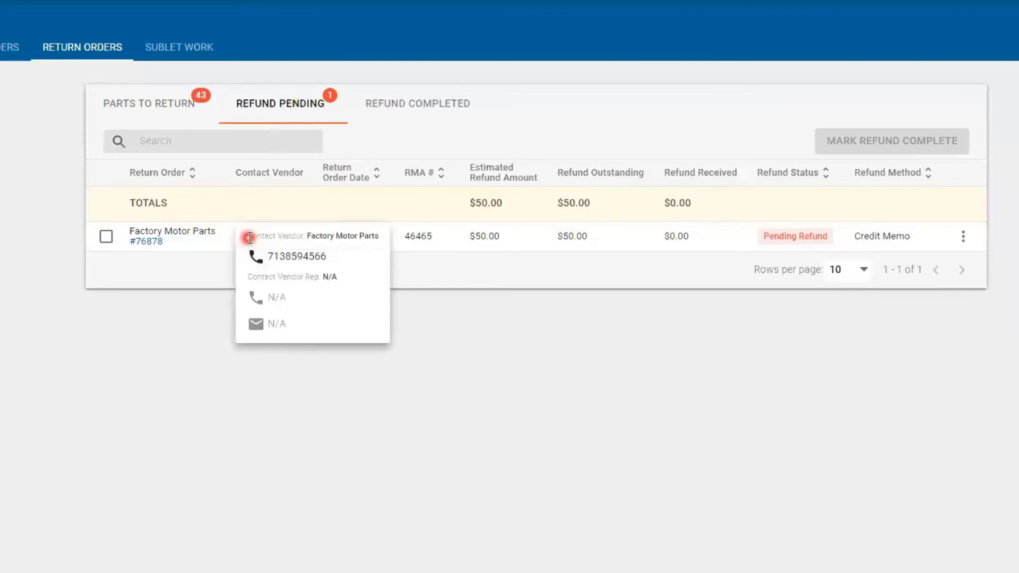
{"action": "mouse_move", "coordinate": [273, 310]}
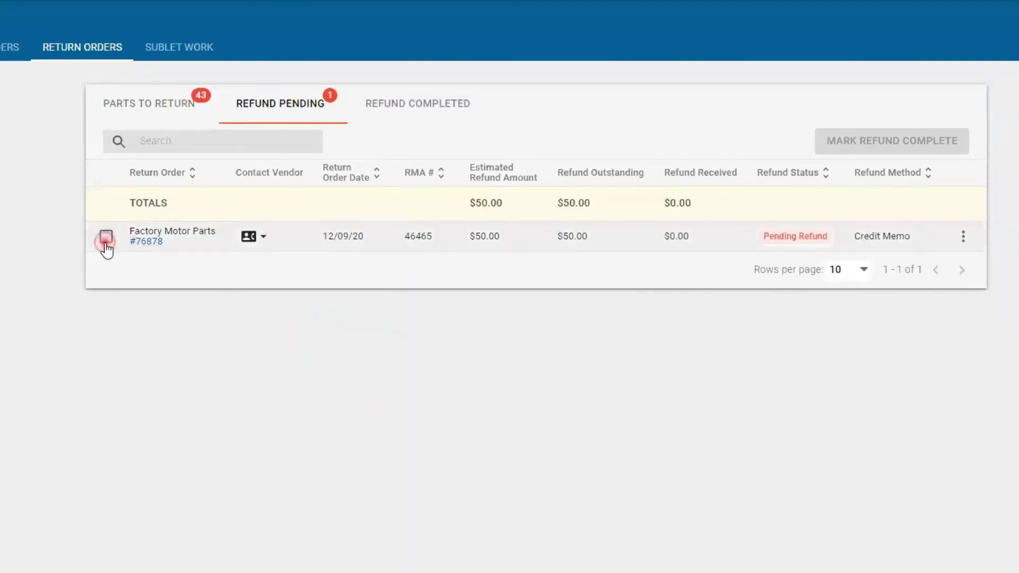
{"action": "left_click", "coordinate": [106, 236]}
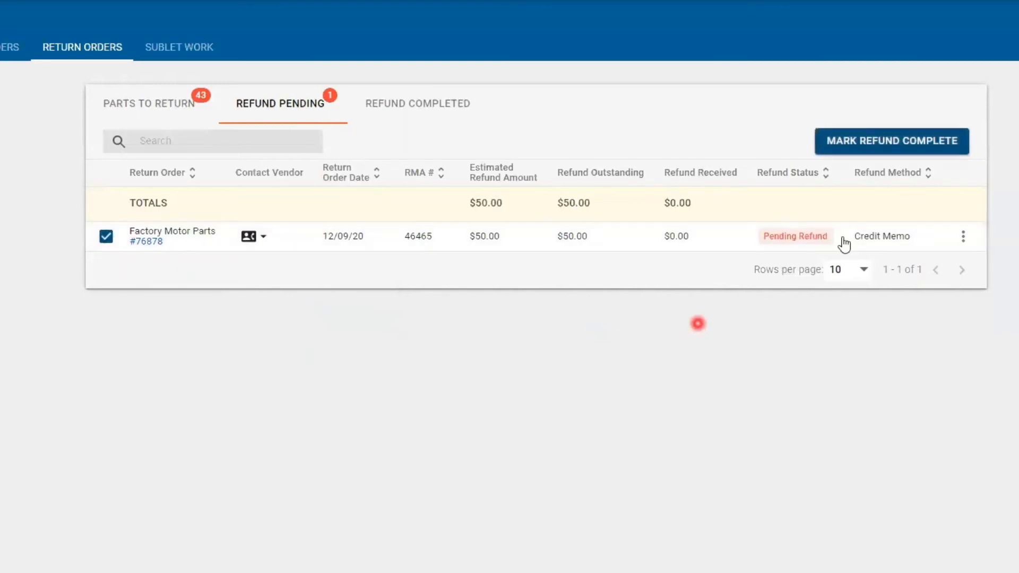
{"action": "left_click", "coordinate": [890, 141]}
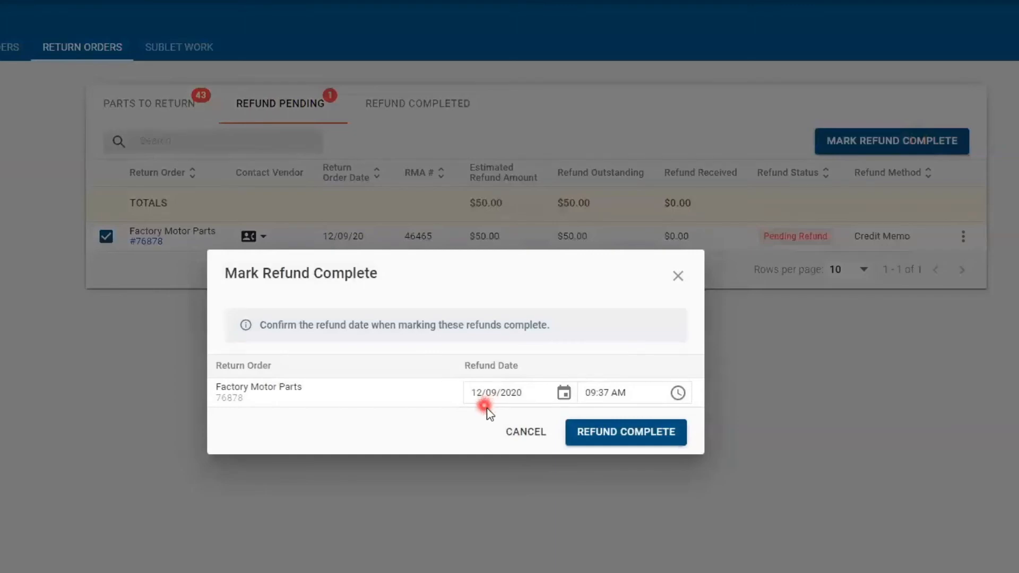
{"action": "left_click", "coordinate": [624, 432]}
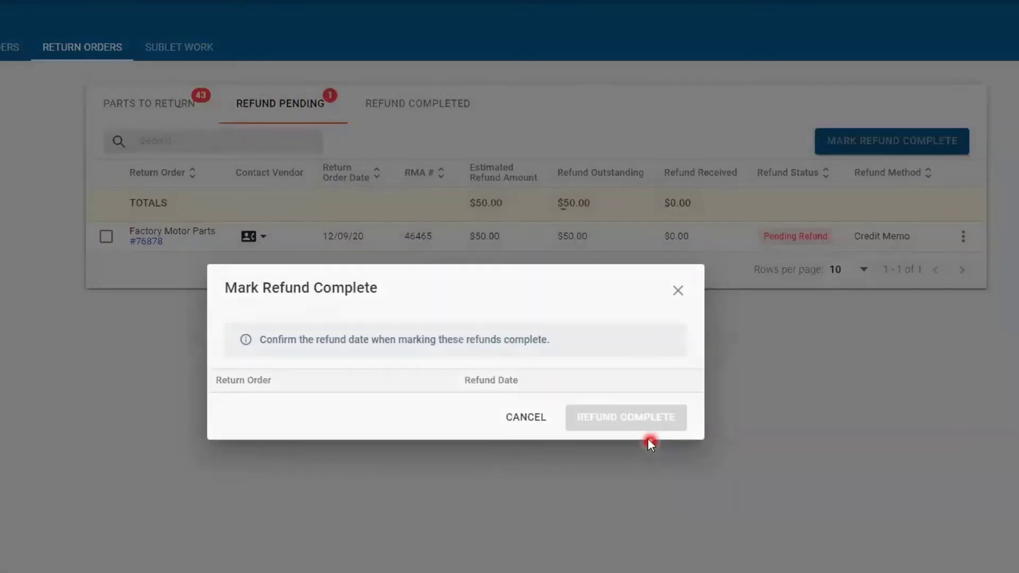
{"action": "left_click", "coordinate": [626, 417]}
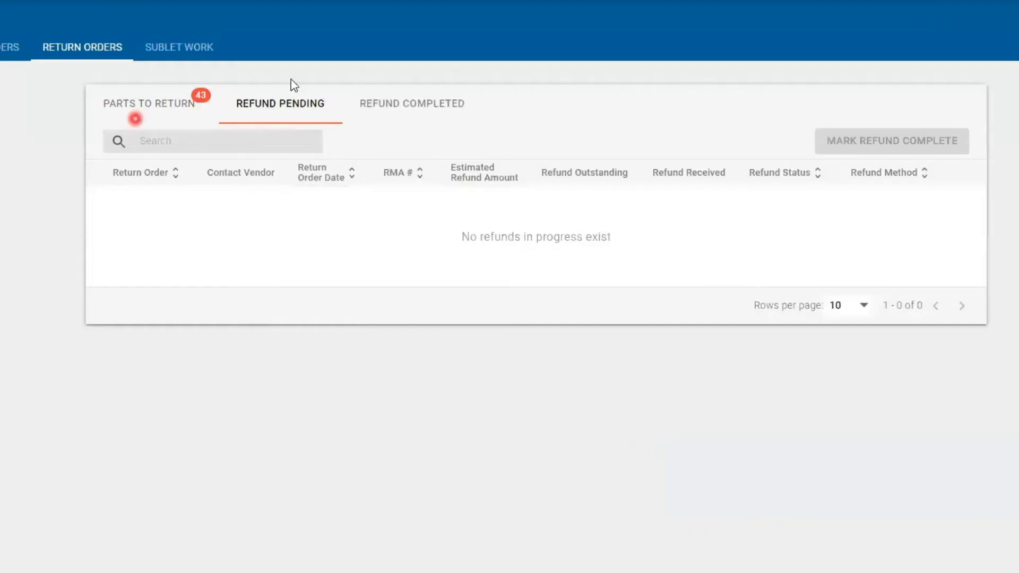
{"action": "left_click", "coordinate": [411, 103]}
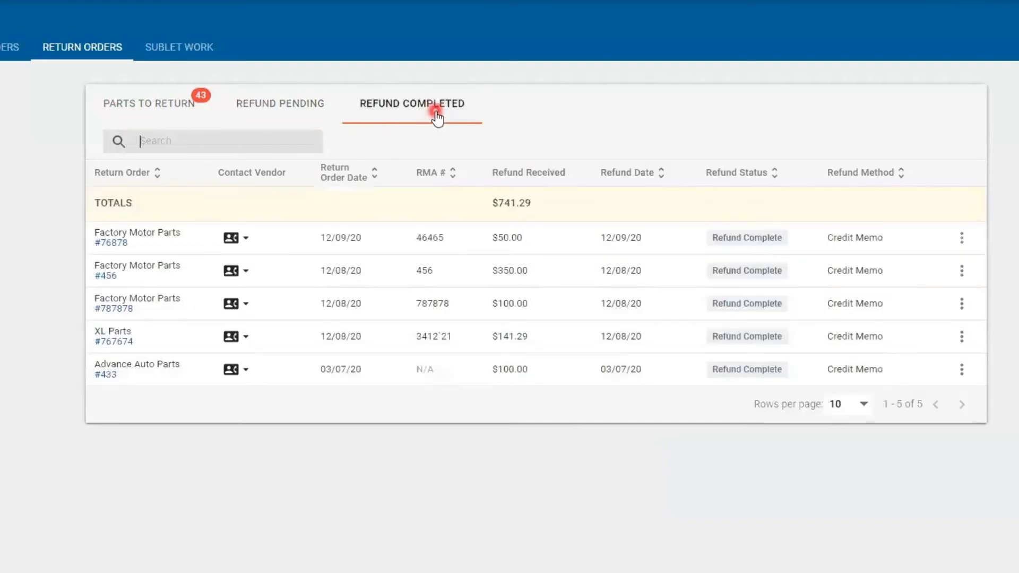
{"action": "mouse_move", "coordinate": [333, 286]}
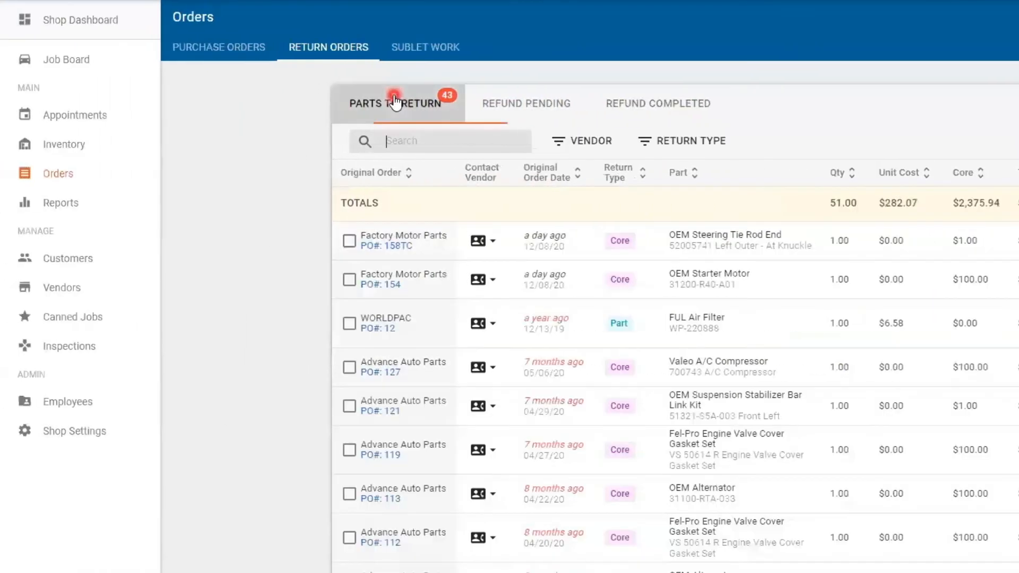
{"action": "mouse_move", "coordinate": [108, 156]}
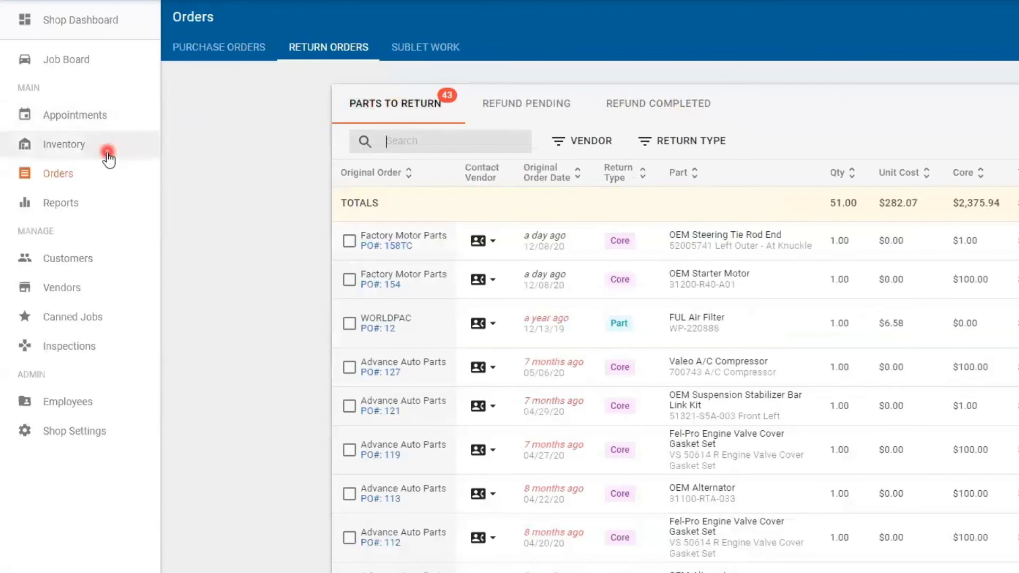
{"action": "mouse_move", "coordinate": [54, 50]}
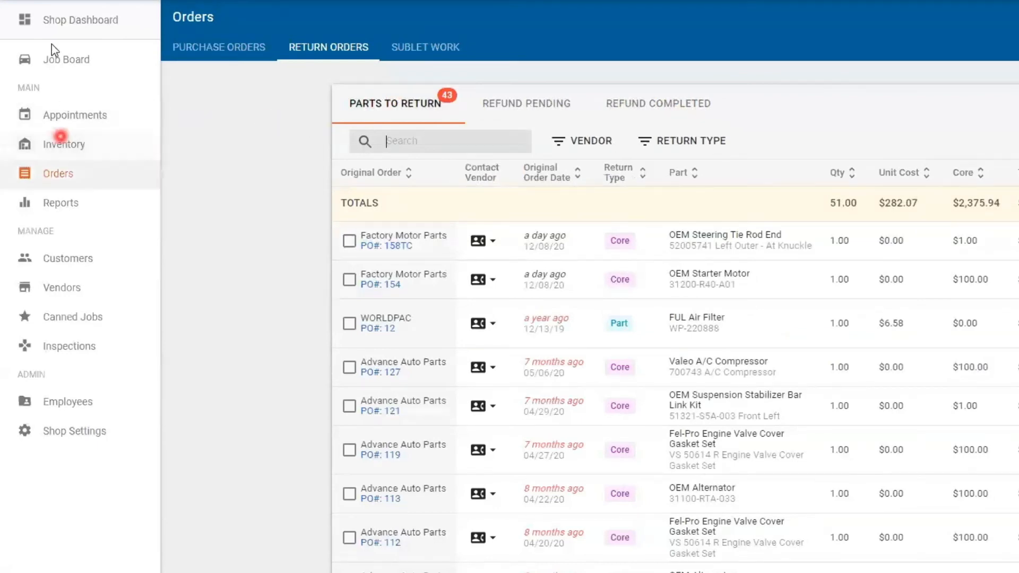
From the Job Board, reopen RO #159's estimate for the 1996 Jeep Grand Cherokee
{"action": "left_click", "coordinate": [66, 60]}
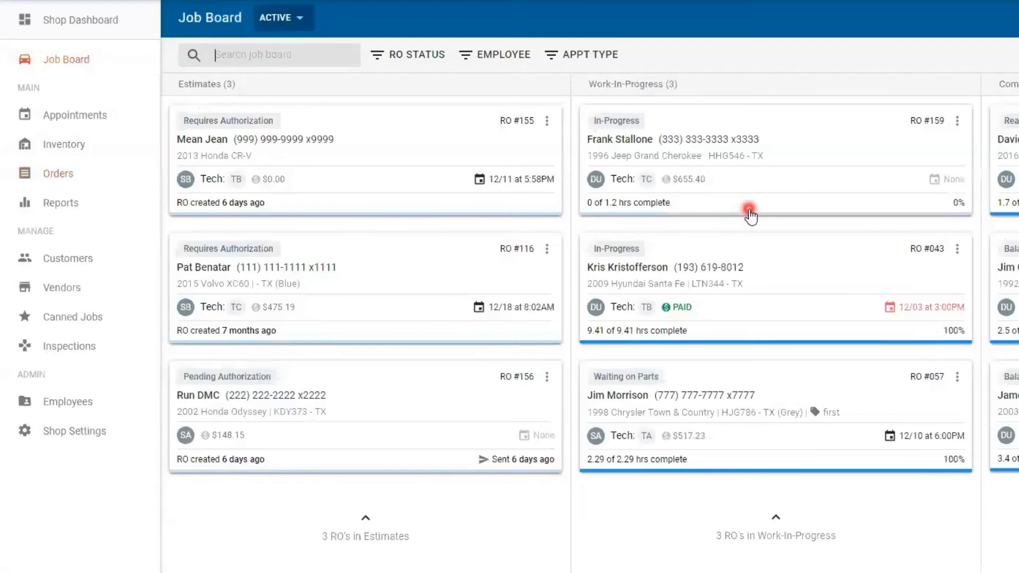
{"action": "scroll", "scroll_direction": "right", "scroll_amount": 3}
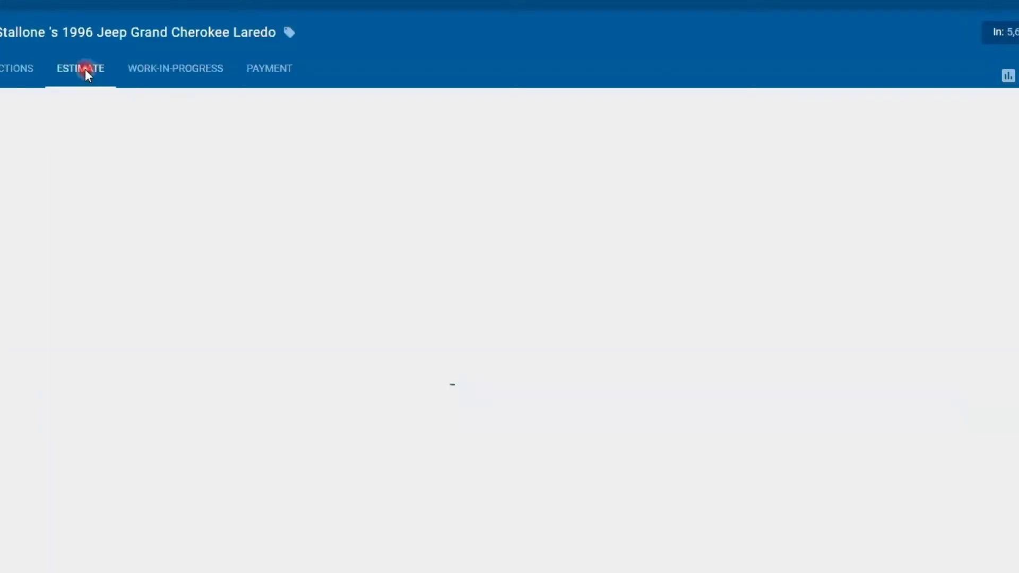
{"action": "left_click", "coordinate": [79, 68]}
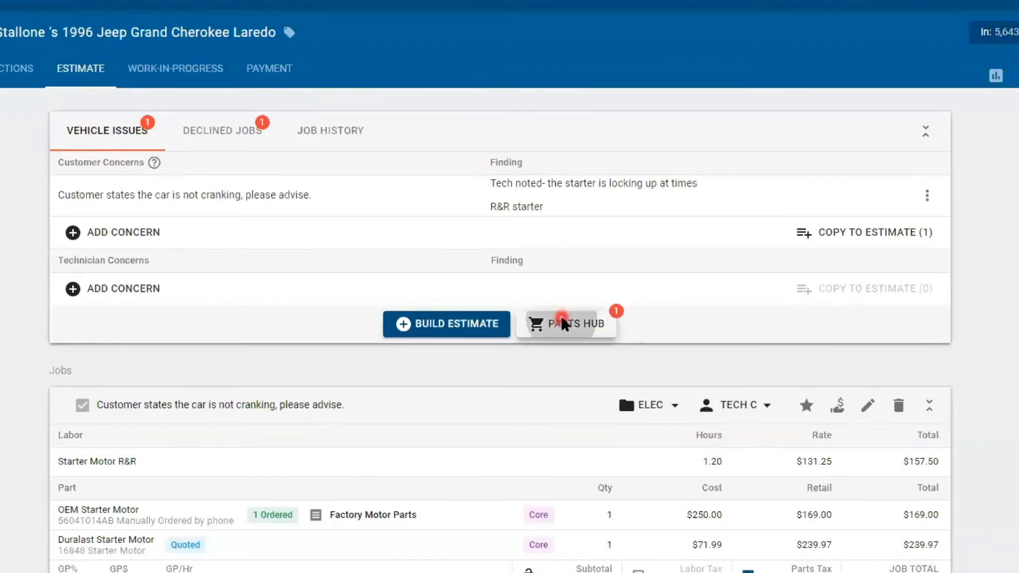
In Parts Hub, mark the OEM Starter Motor order received under invoice 4565656 with technicians notified
{"action": "left_click", "coordinate": [571, 323]}
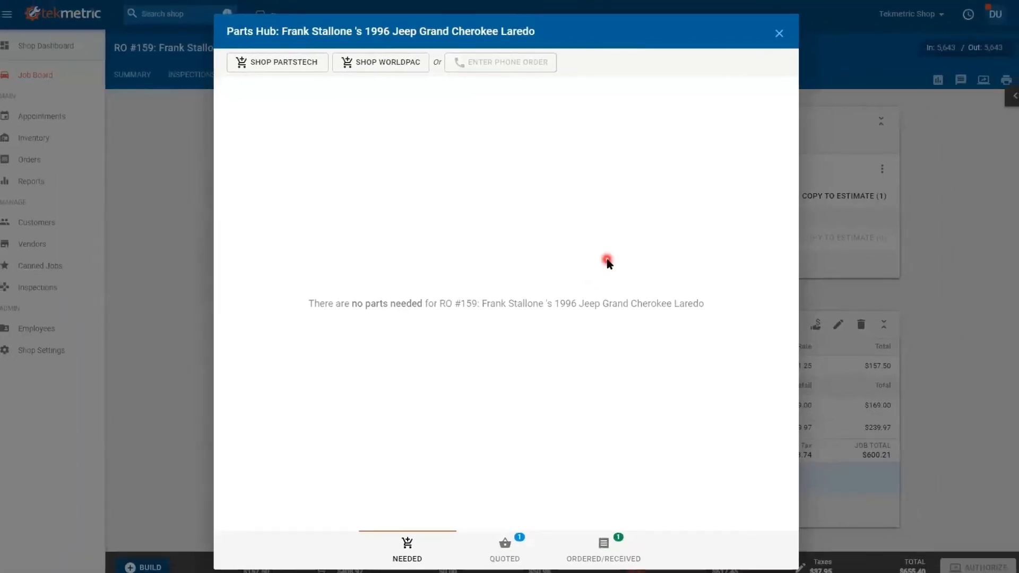
{"action": "mouse_move", "coordinate": [604, 548]}
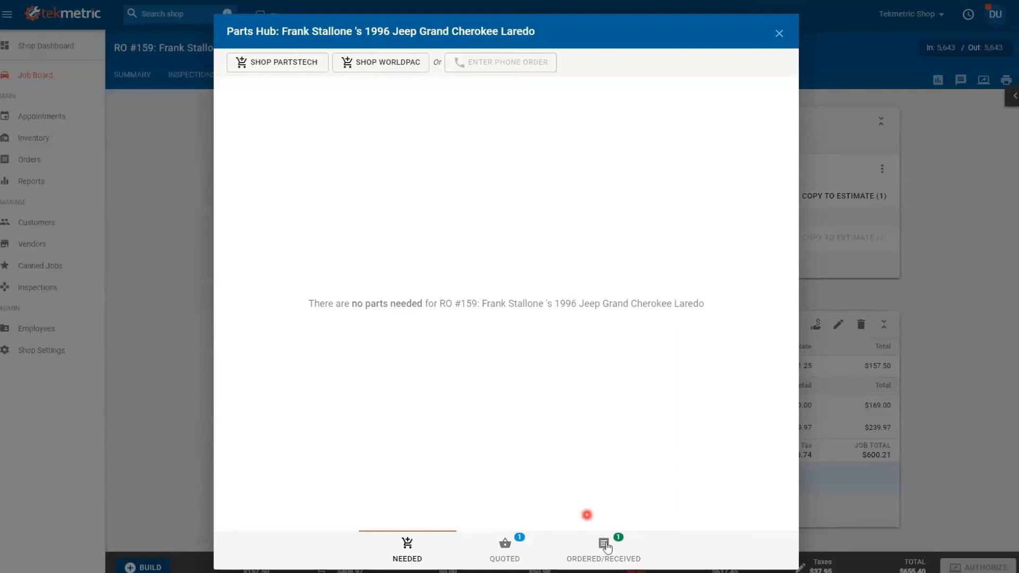
{"action": "left_click", "coordinate": [603, 549]}
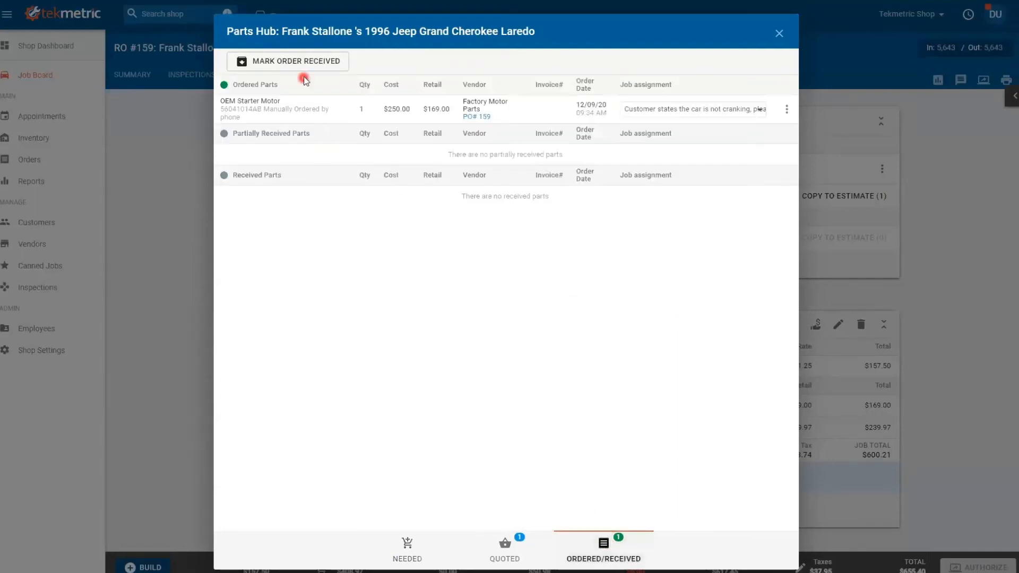
{"action": "left_click", "coordinate": [294, 61]}
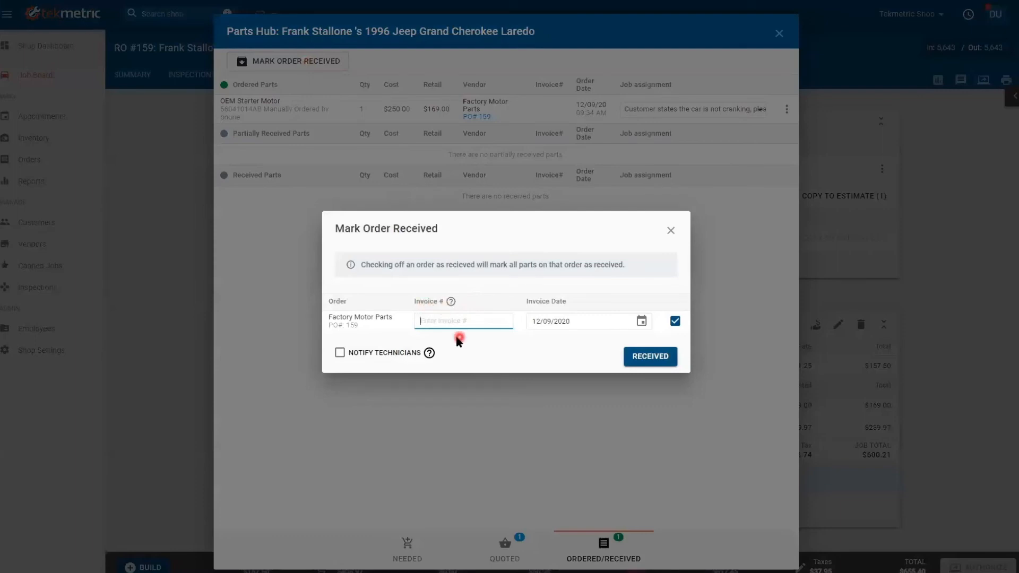
{"action": "type", "text": "4565656"}
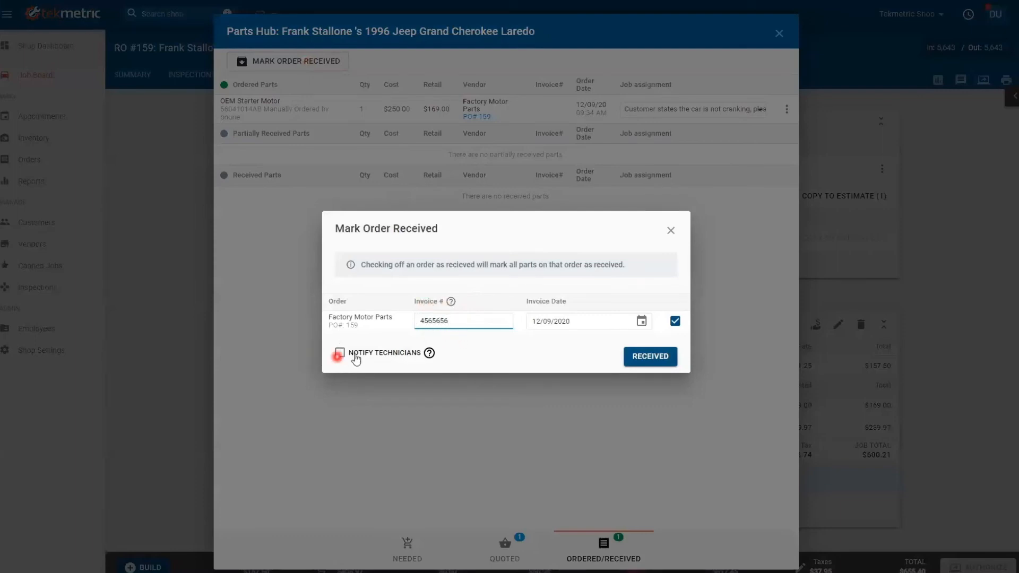
{"action": "left_click", "coordinate": [340, 353]}
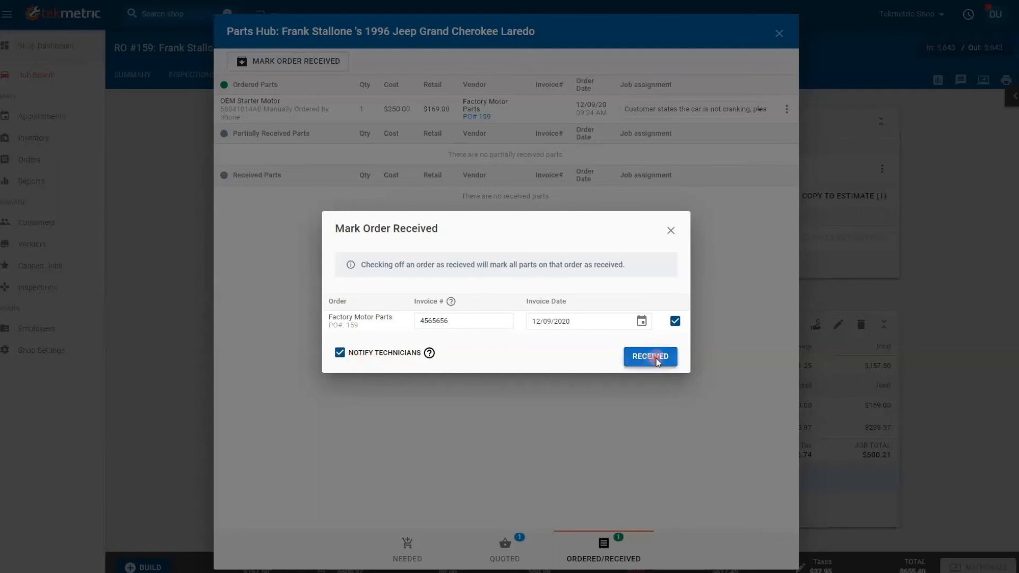
{"action": "left_click", "coordinate": [649, 357]}
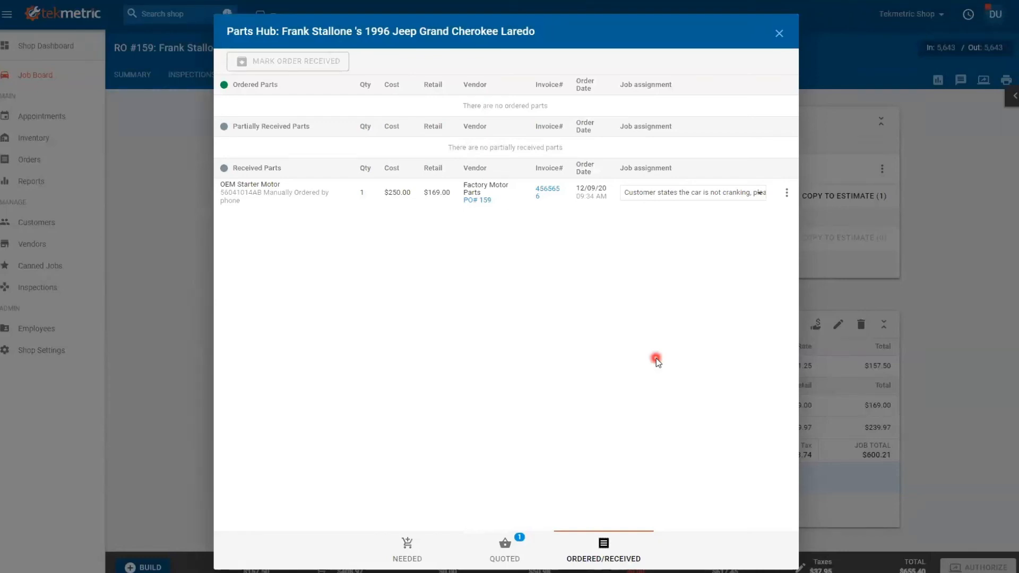
{"action": "mouse_move", "coordinate": [614, 303]}
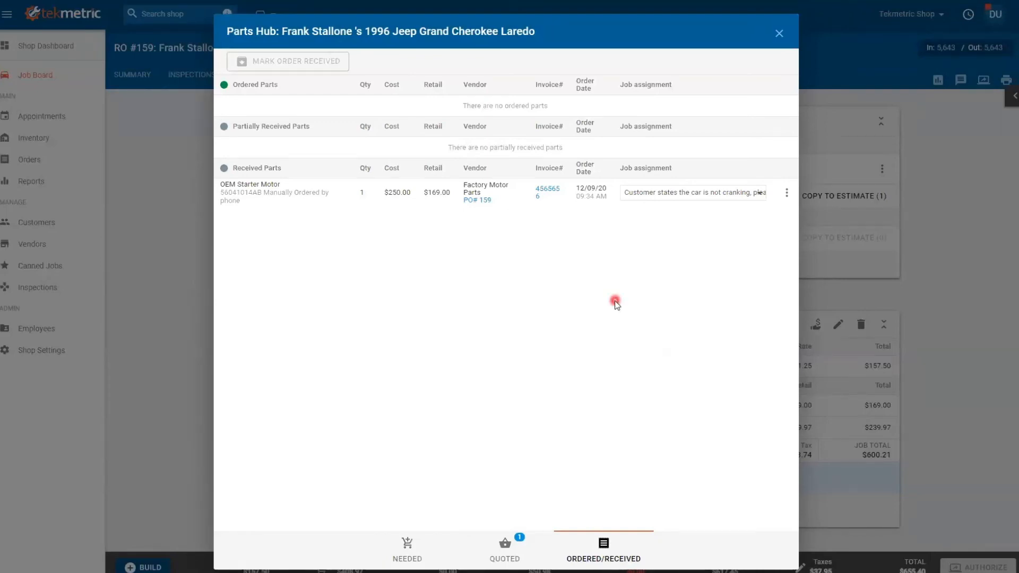
{"action": "mouse_move", "coordinate": [813, 108]}
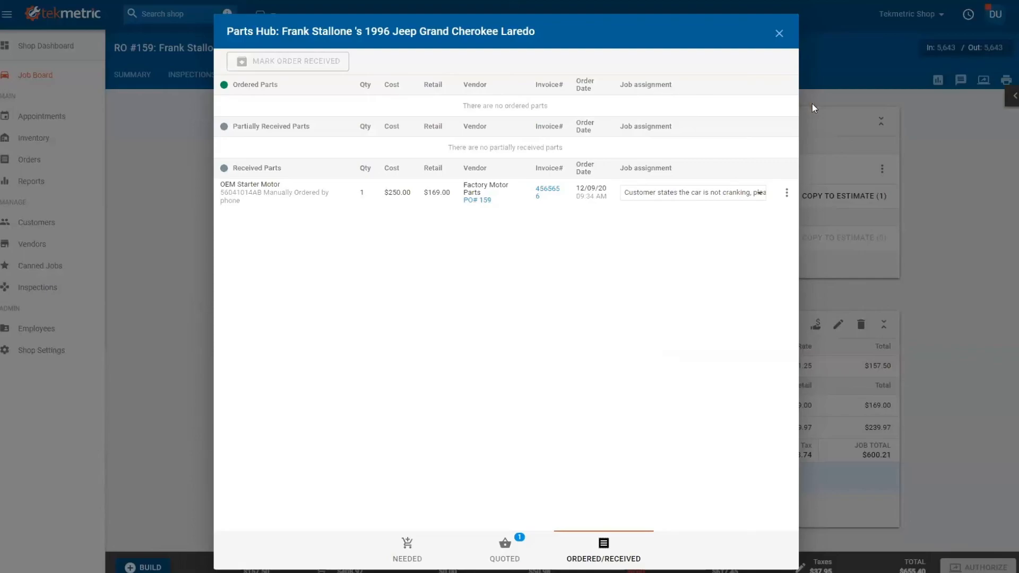
Mark the received OEM Starter Motor as Return Part with note 'notr' and save it
{"action": "left_click", "coordinate": [407, 549]}
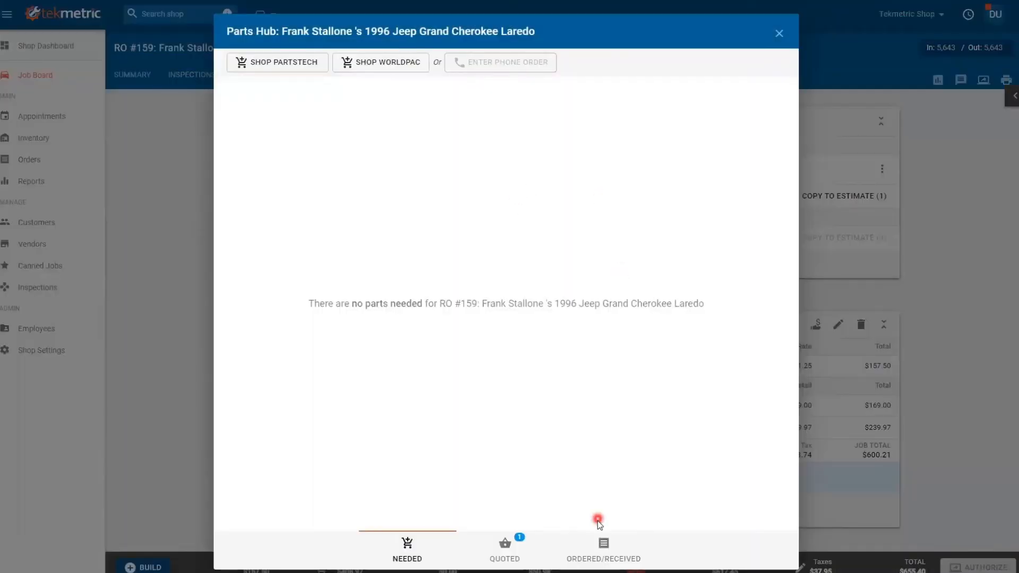
{"action": "left_click", "coordinate": [603, 548]}
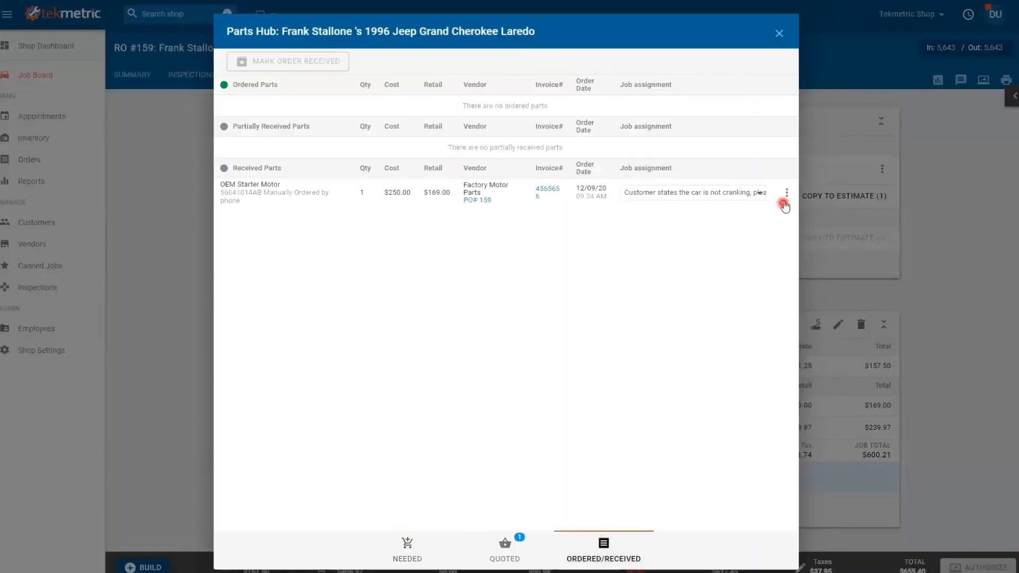
{"action": "left_click", "coordinate": [785, 192]}
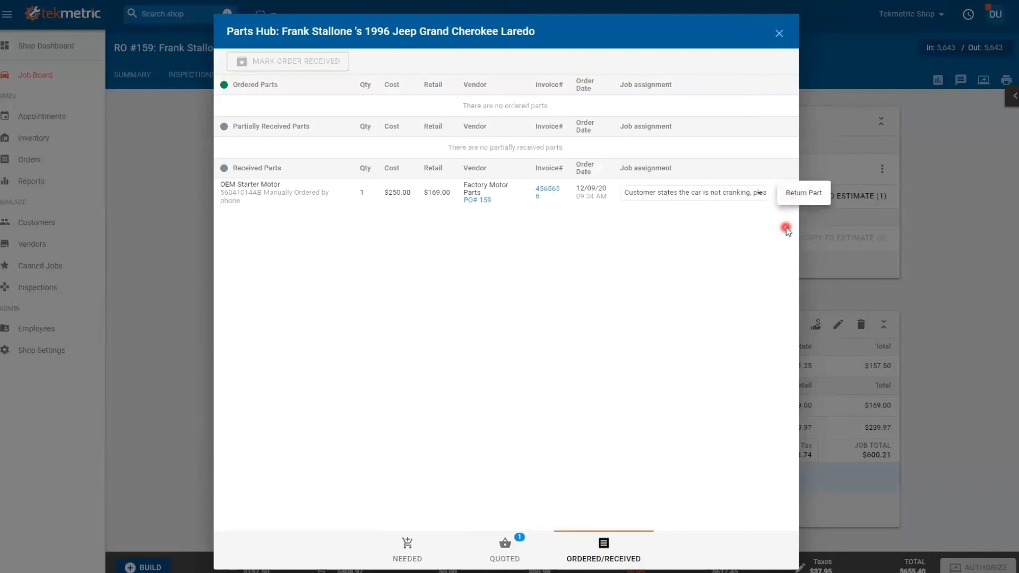
{"action": "left_click", "coordinate": [802, 192]}
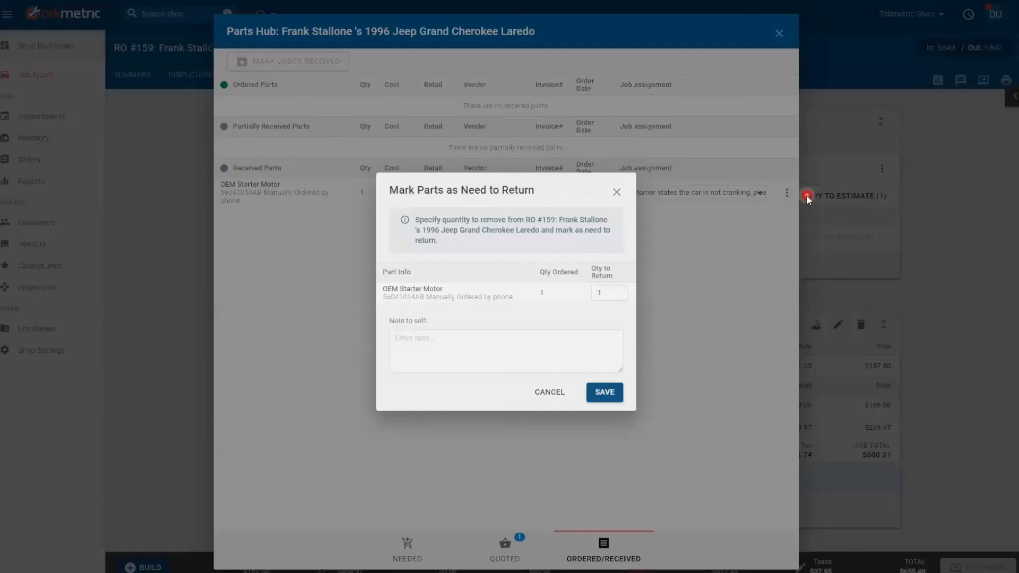
{"action": "left_click", "coordinate": [505, 351]}
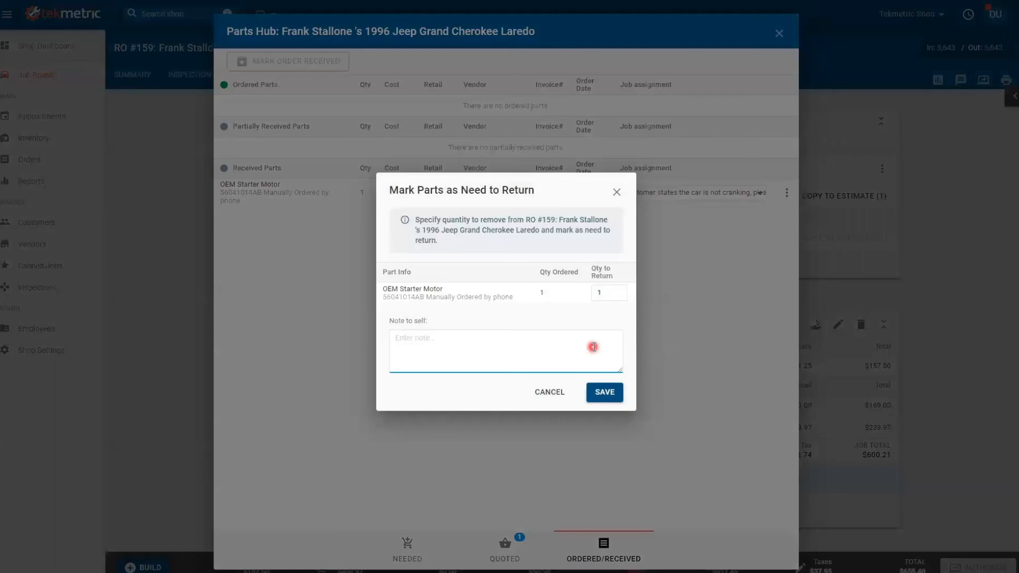
{"action": "type", "text": "notr"}
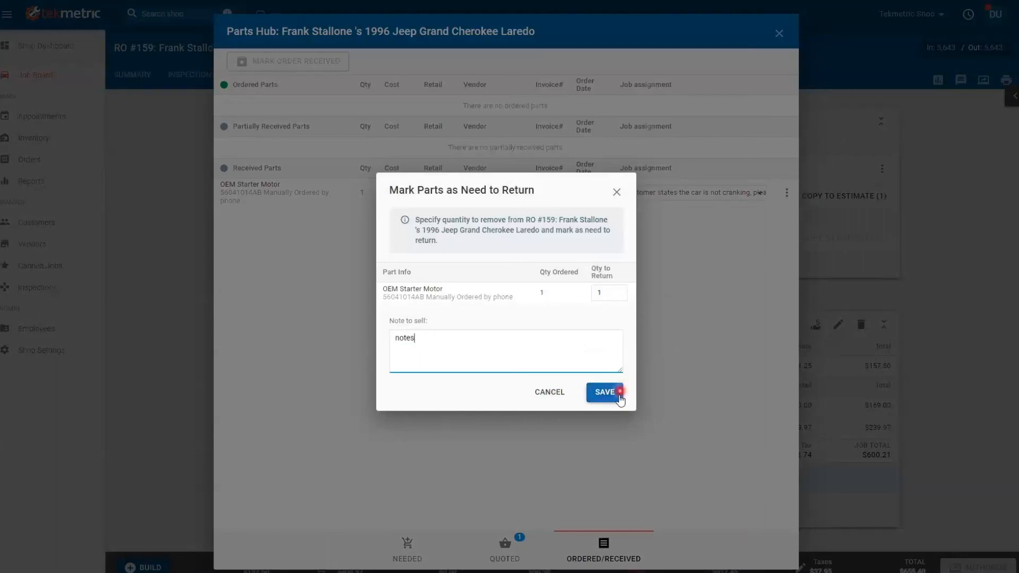
{"action": "left_click", "coordinate": [602, 392]}
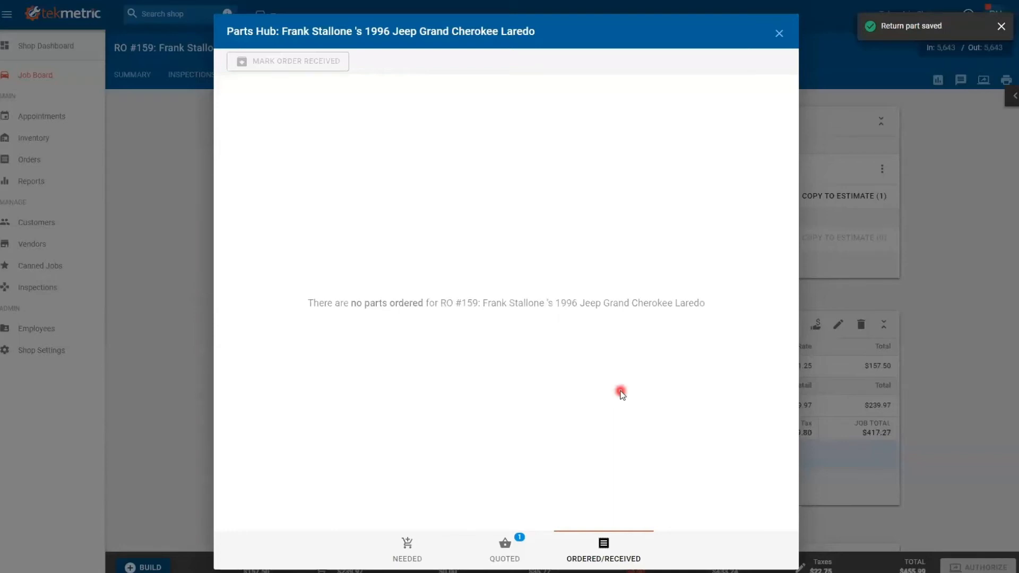
{"action": "mouse_move", "coordinate": [775, 105]}
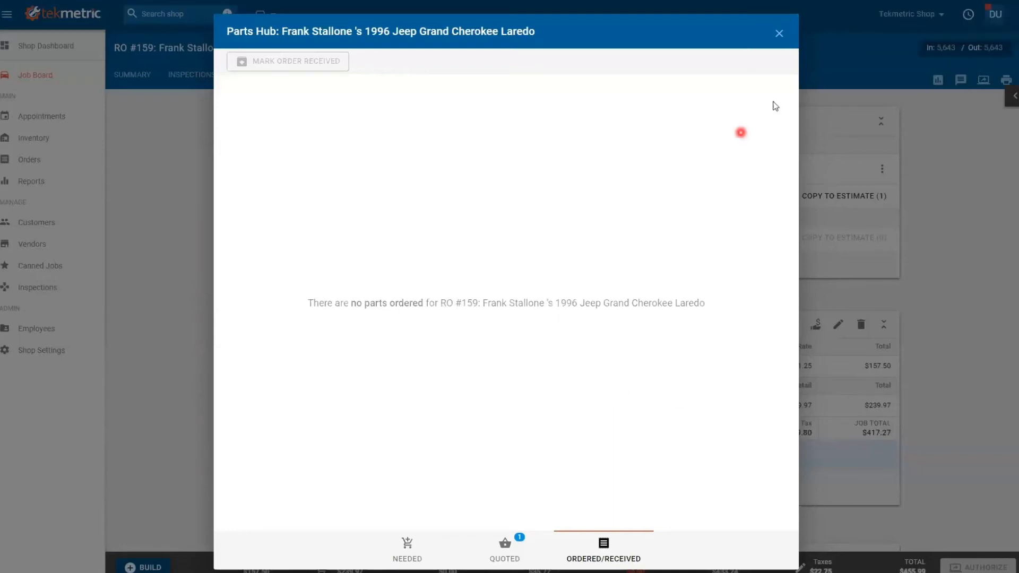
{"action": "left_click", "coordinate": [778, 33]}
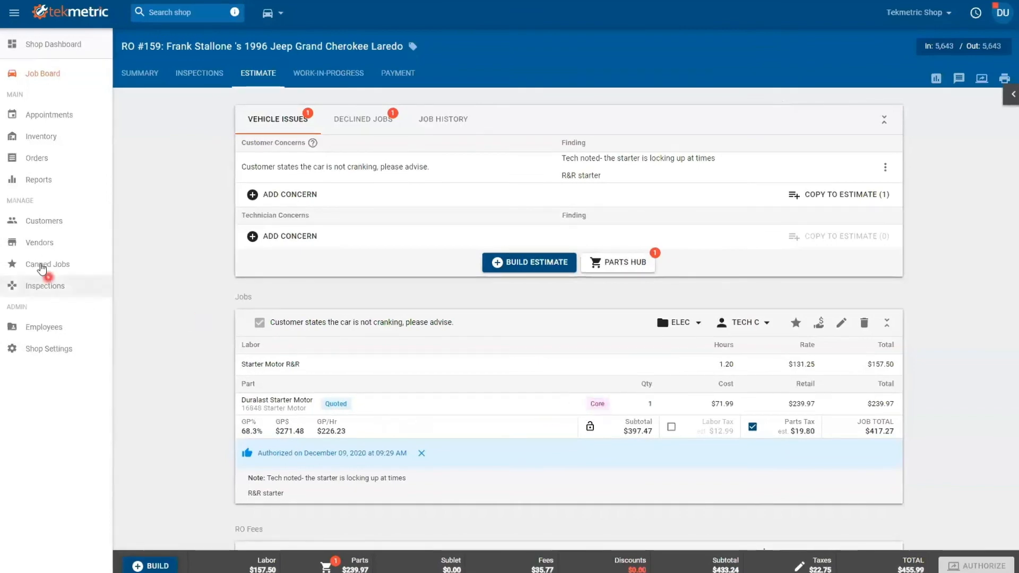
View Return Orders, where PO #159's OEM Starter Motor now appears with its note
{"action": "left_click", "coordinate": [36, 159]}
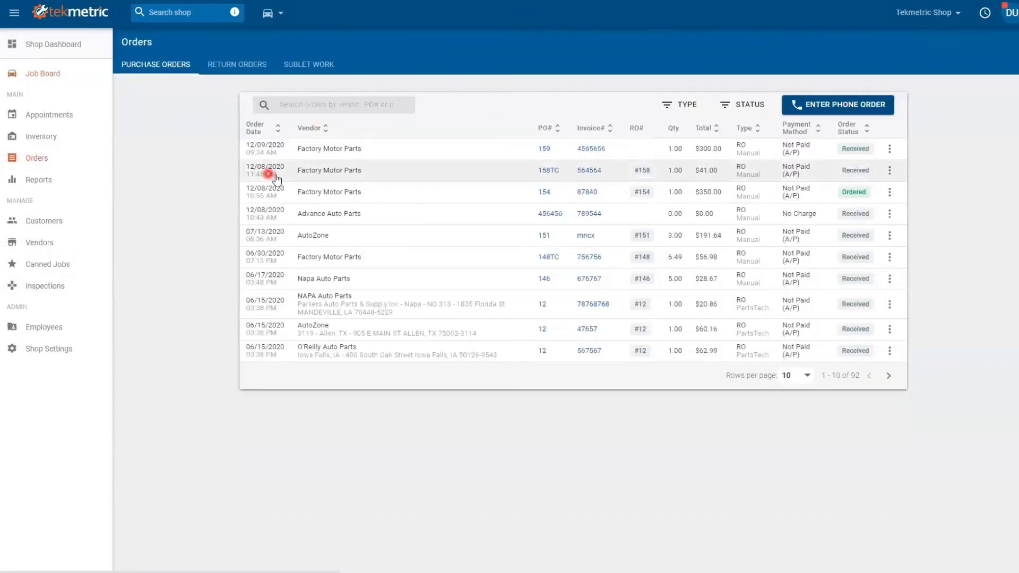
{"action": "left_click", "coordinate": [236, 64]}
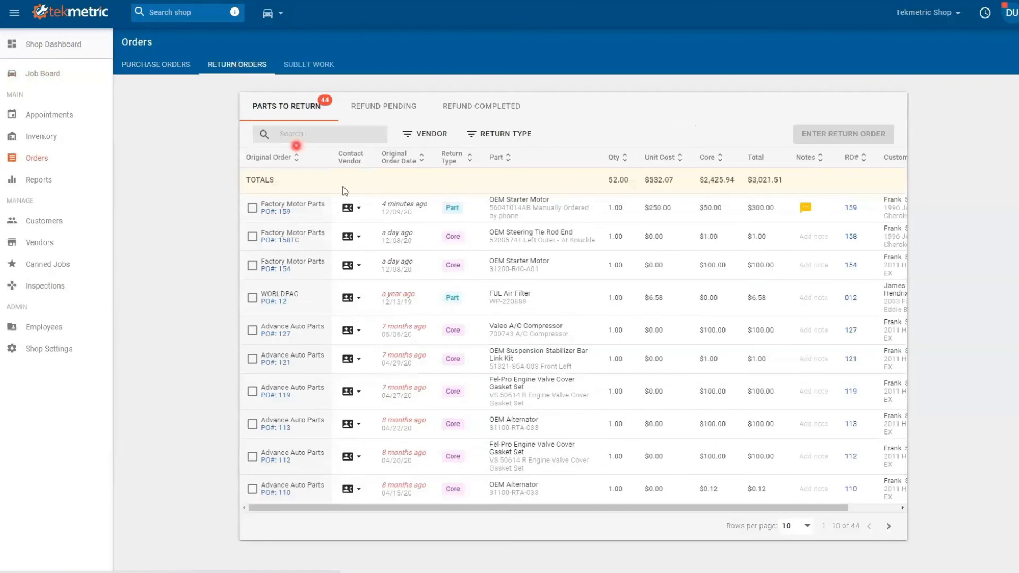
{"action": "mouse_move", "coordinate": [791, 233]}
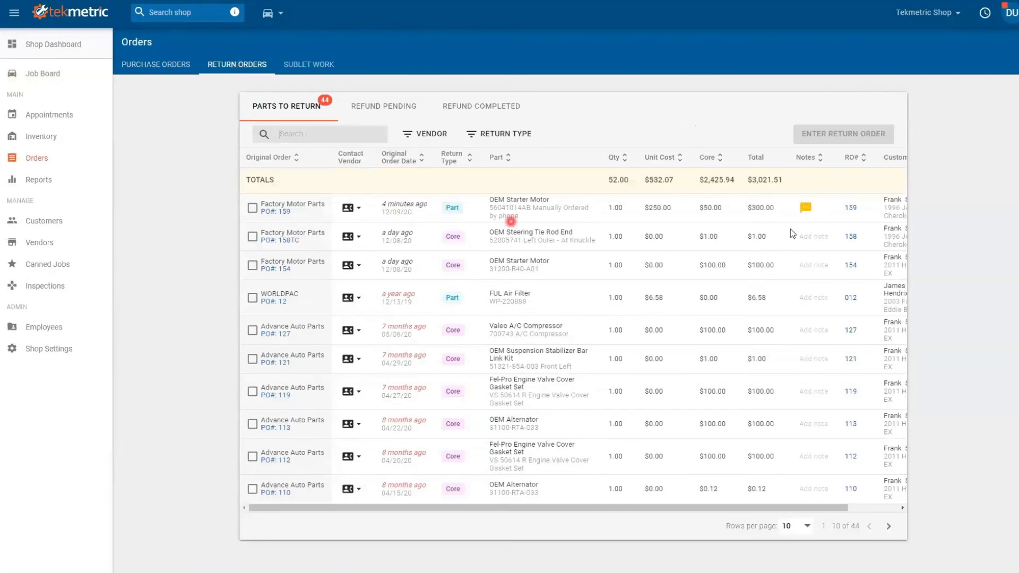